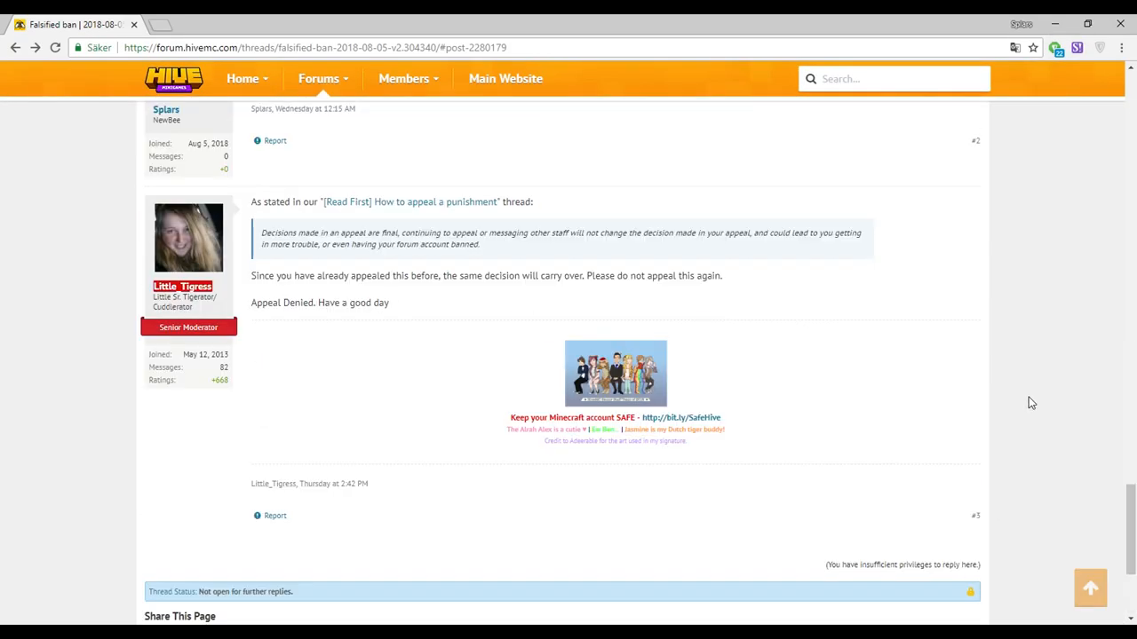
Show the Minecraft ban screenshot and scroll the appeal thread, briefly marking the moderator's reply sentence.
scroll("up", 3)
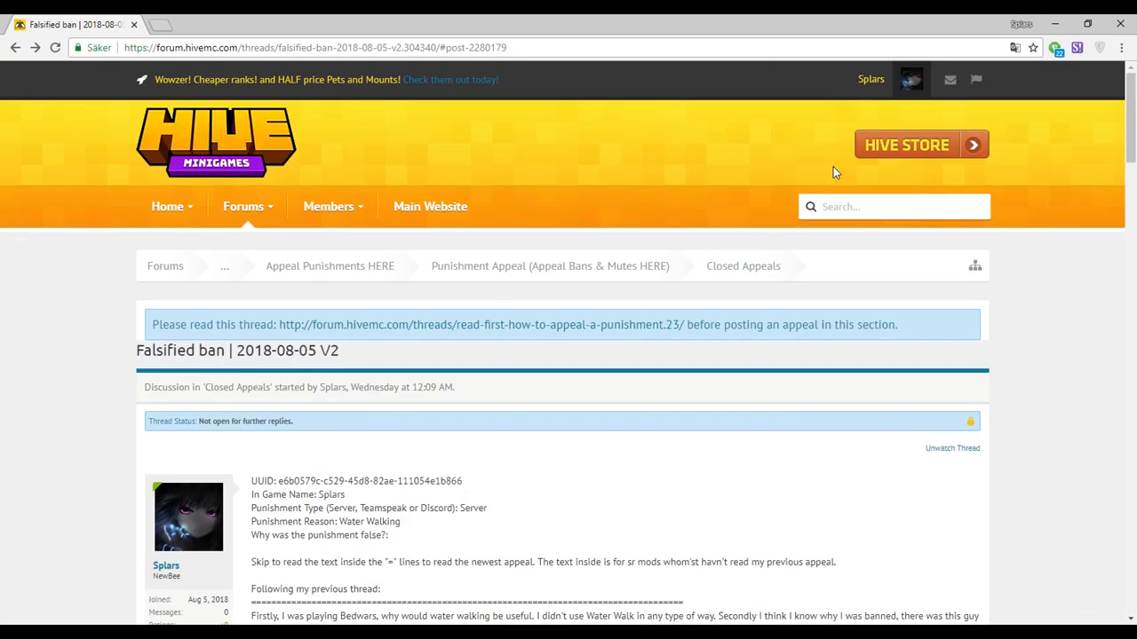
left_click(870, 78)
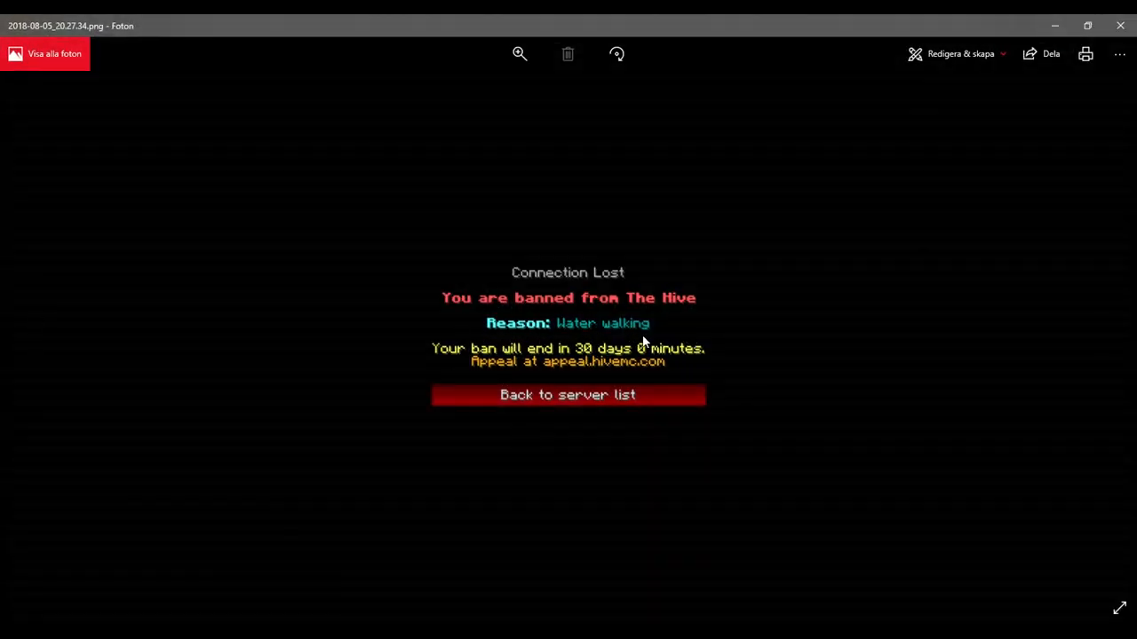
mouse_move(626, 341)
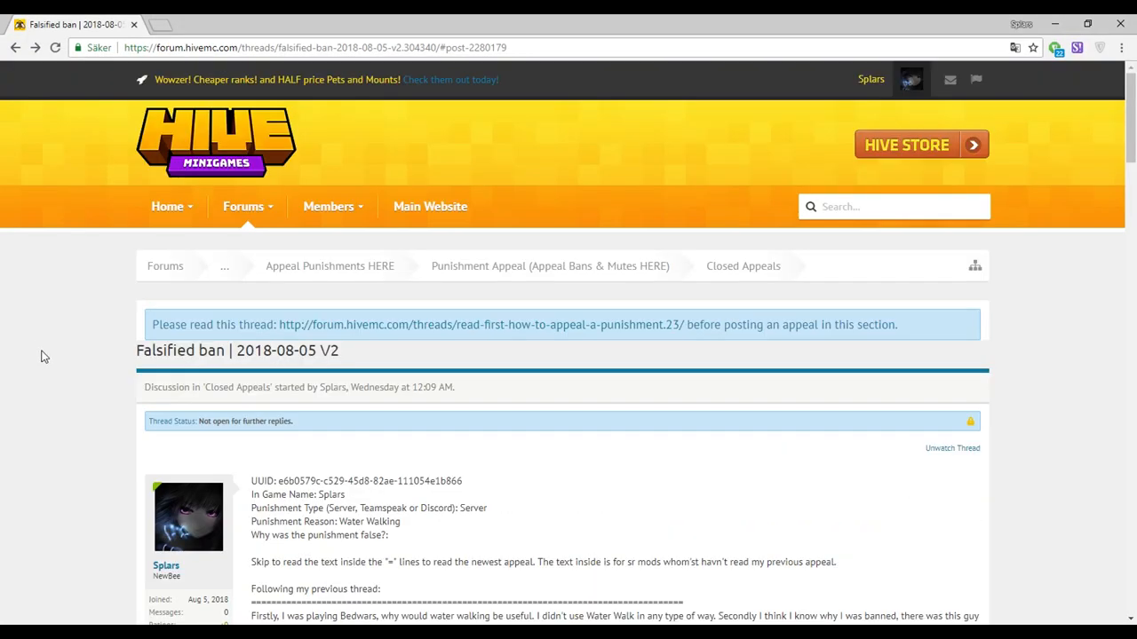
scroll("down", 3)
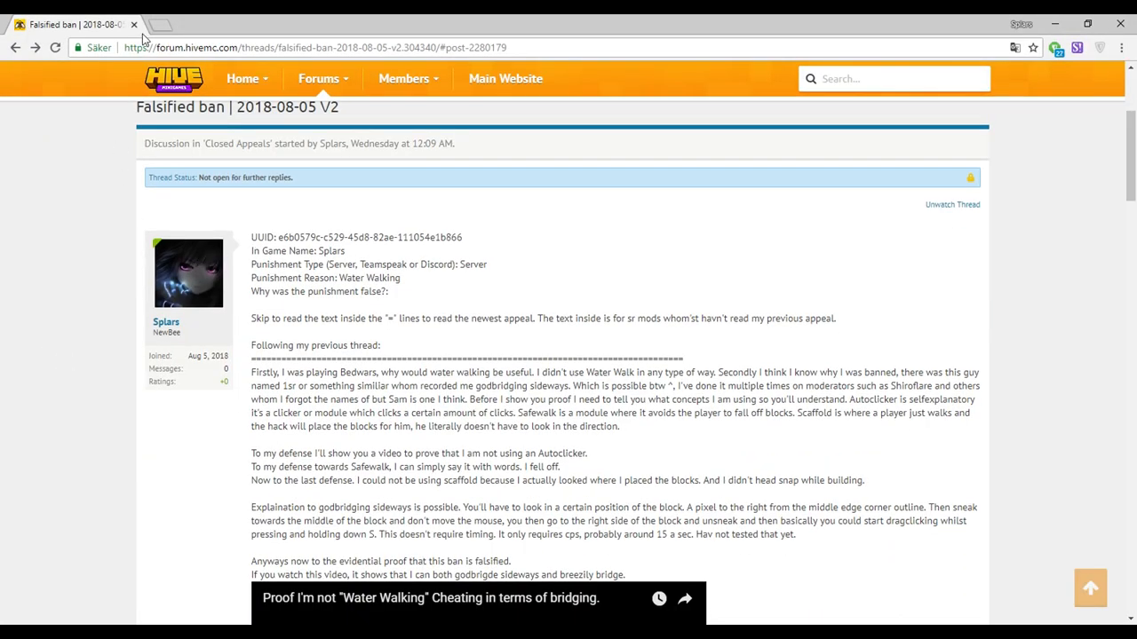
mouse_move(72, 267)
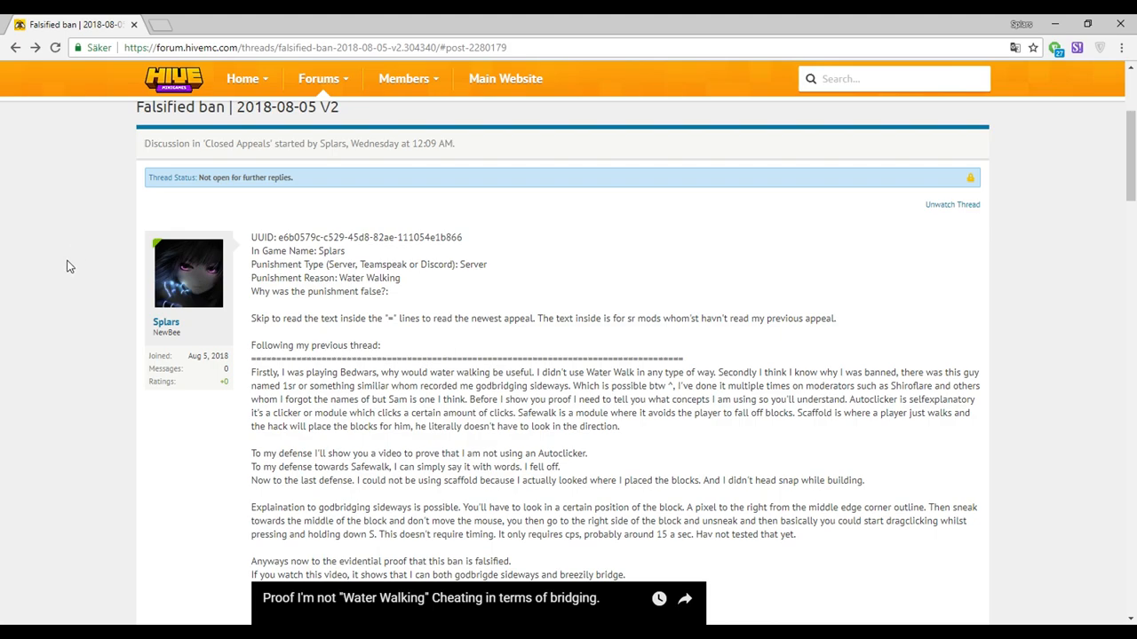
scroll("down", 3)
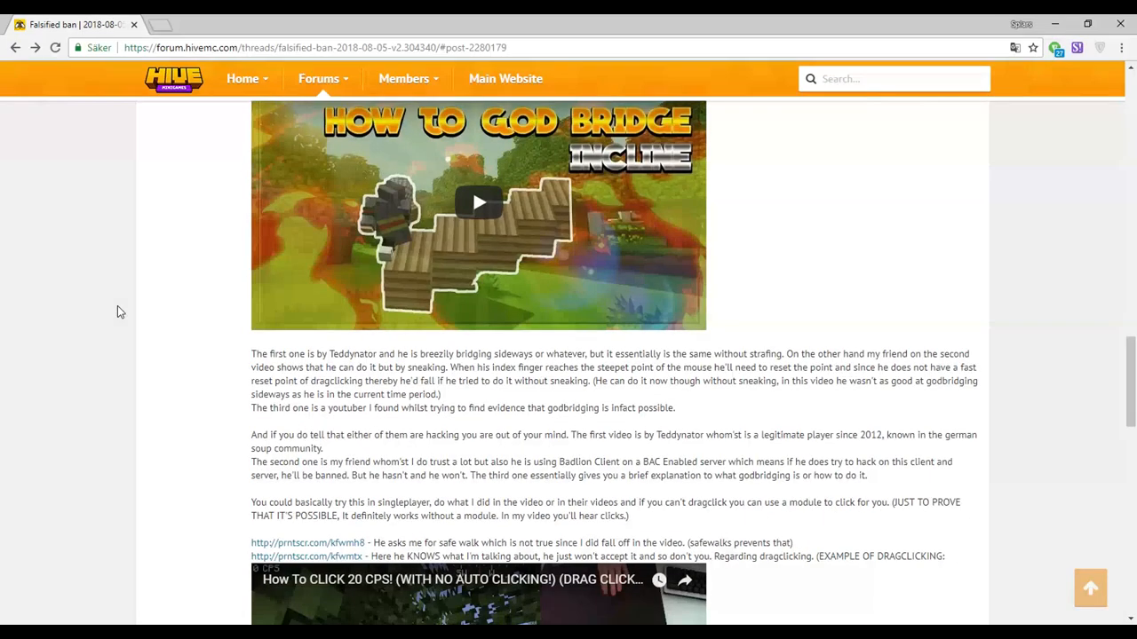
scroll("down", 3)
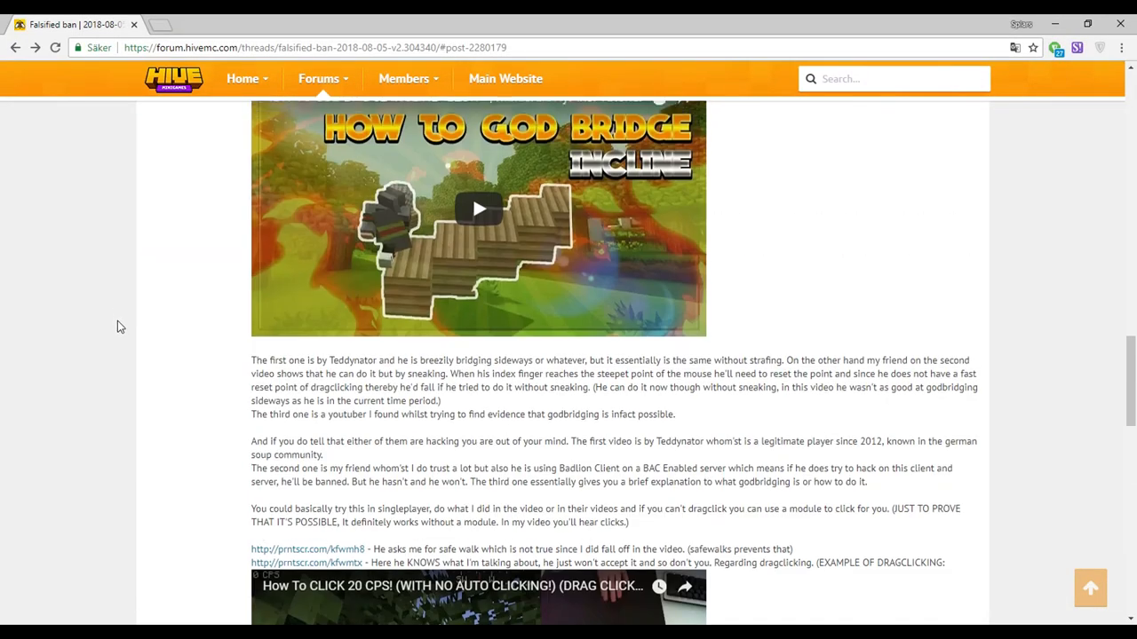
scroll("down", 3)
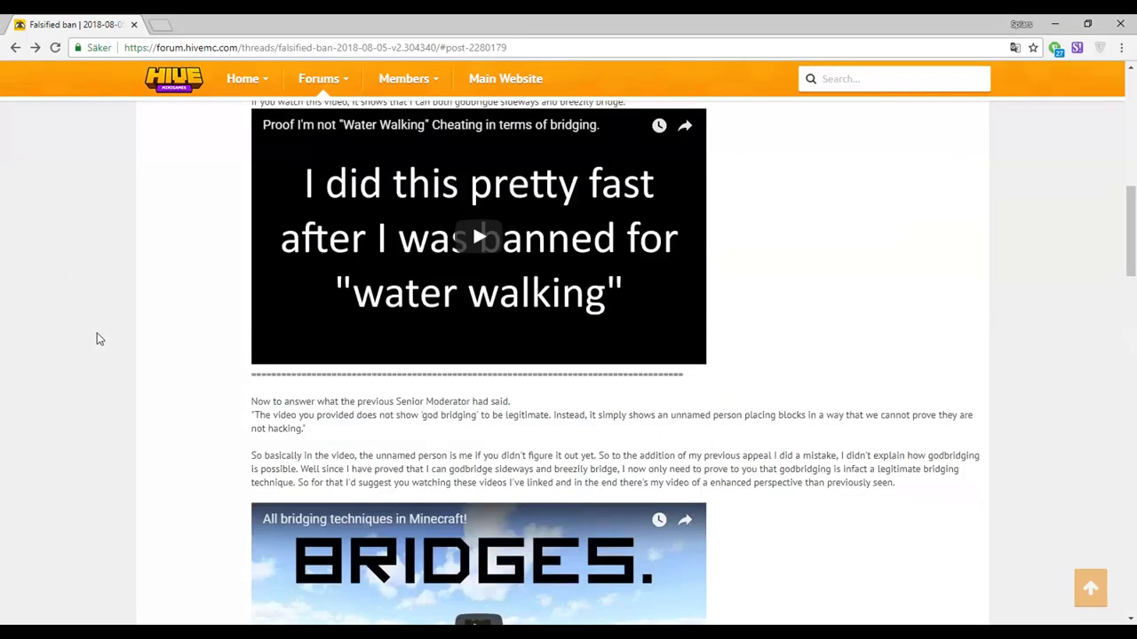
scroll("up", 3)
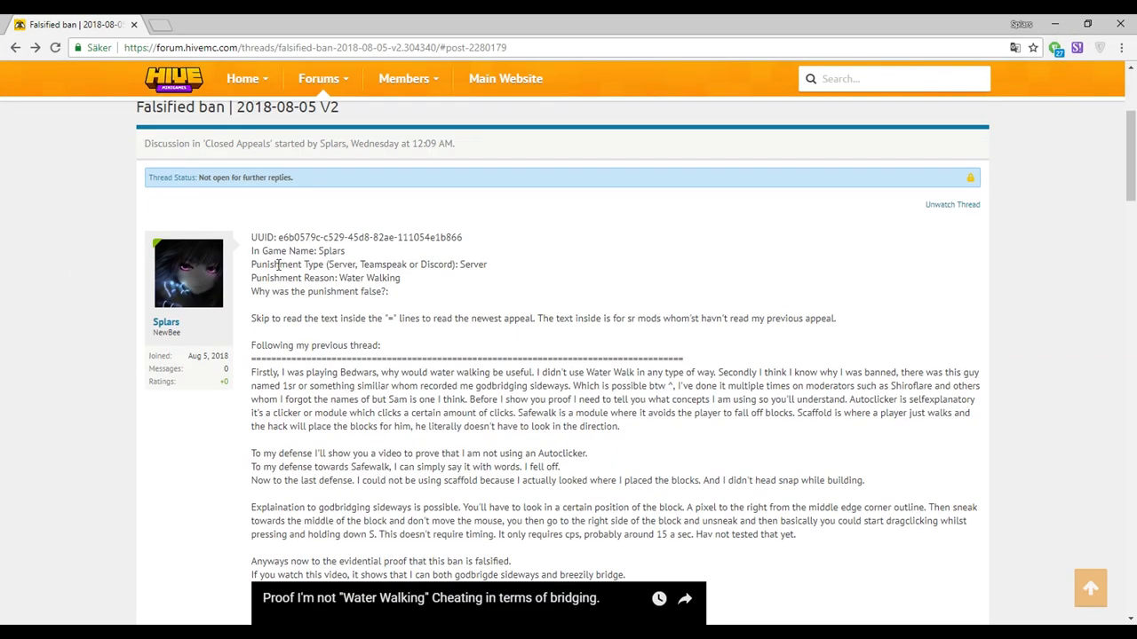
scroll("down", 3)
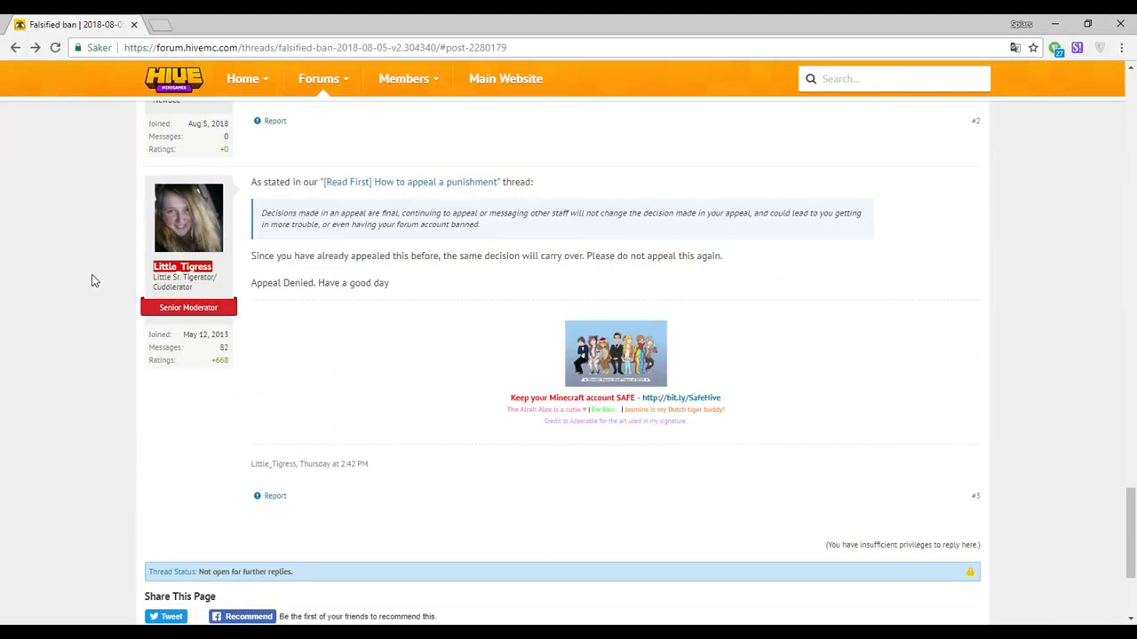
left_click_drag(252, 255, 363, 256)
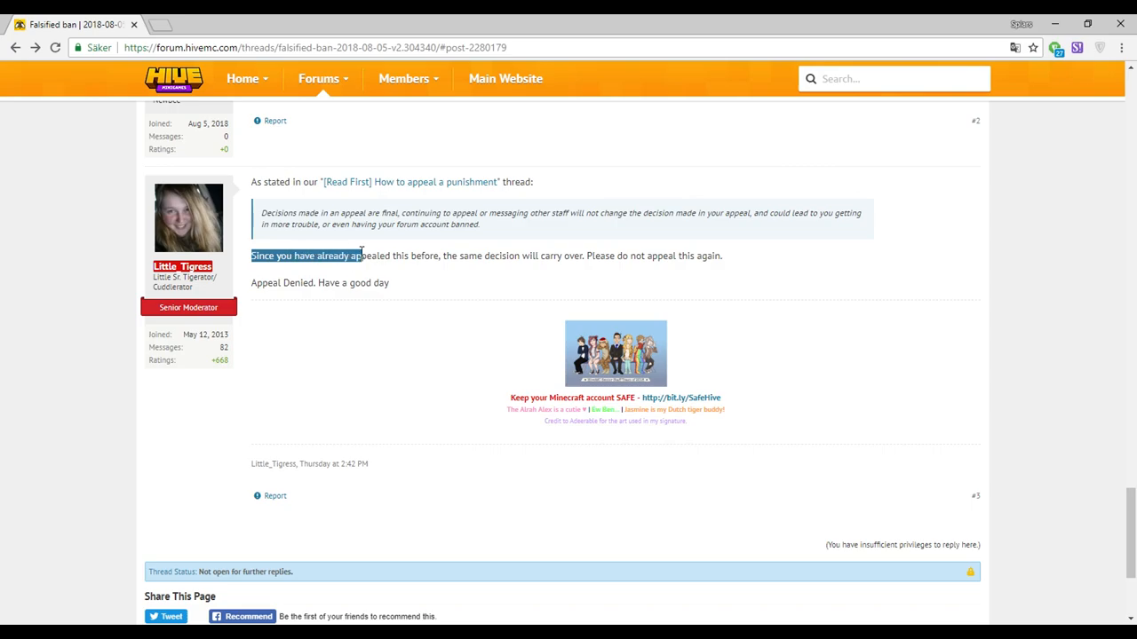
left_click_drag(362, 256, 441, 256)
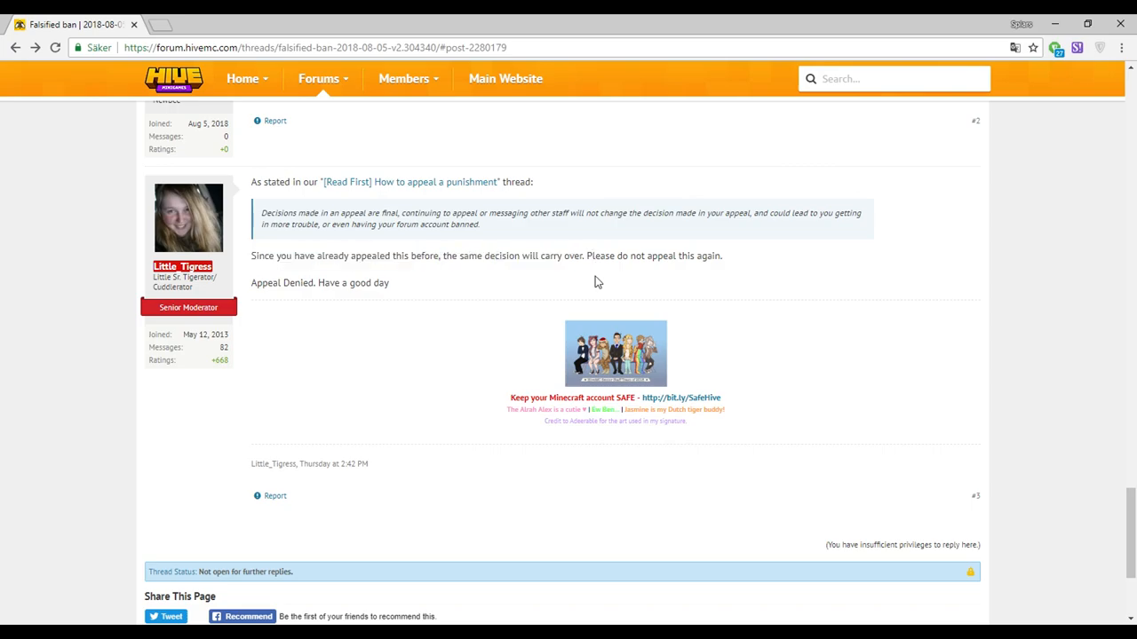
mouse_move(817, 101)
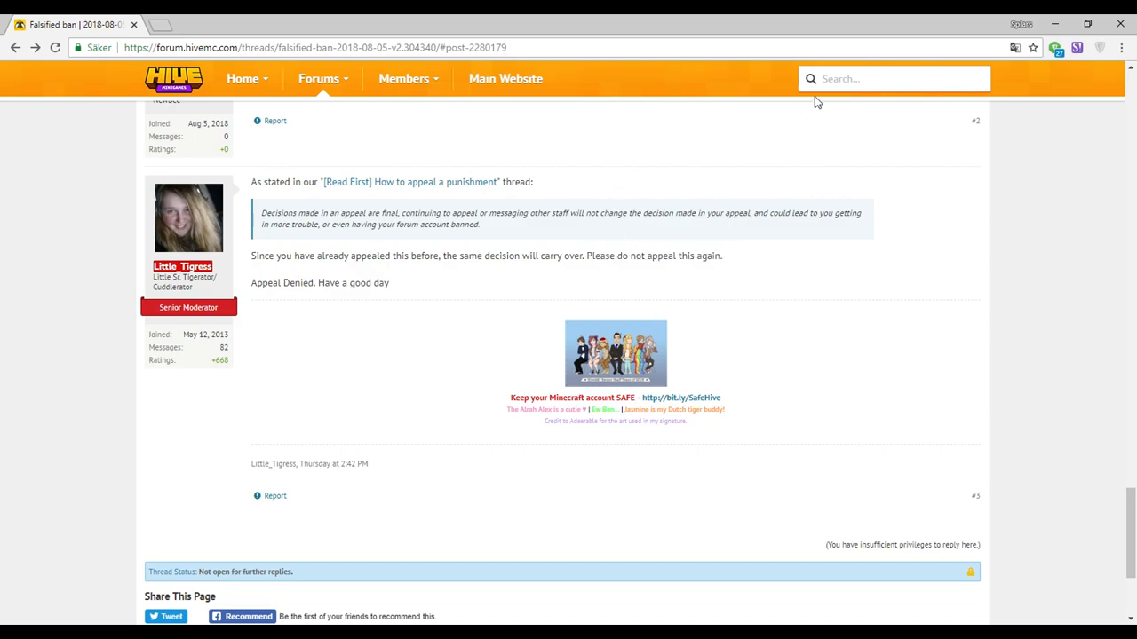
Search the forum for "You have already appealed once and therefore".
left_click(892, 78)
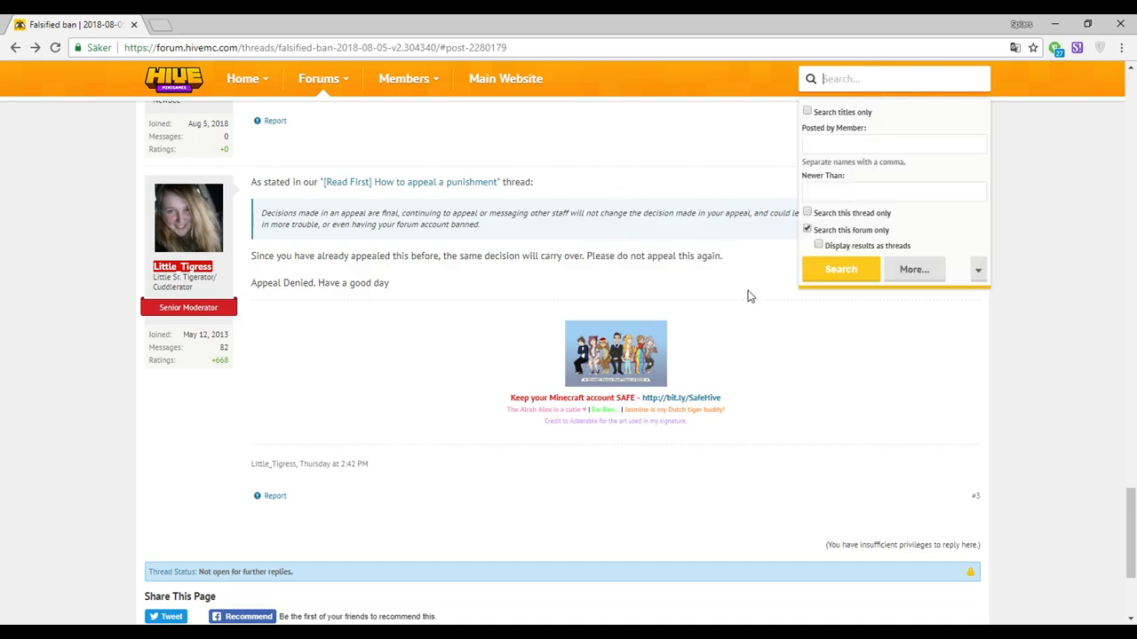
type("You have")
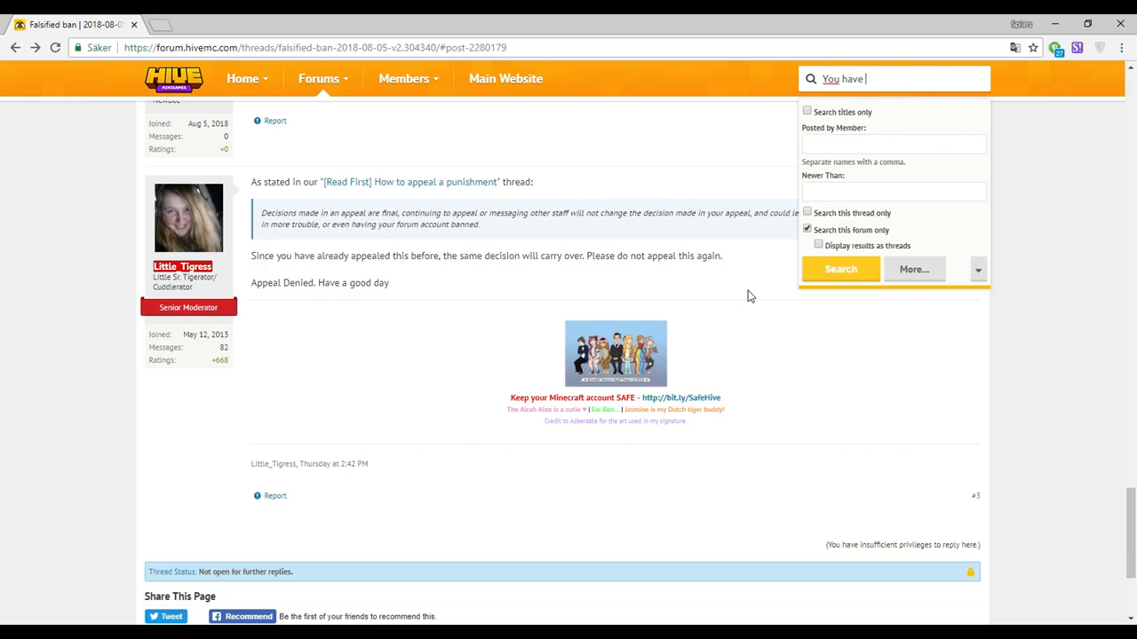
type("already appealed")
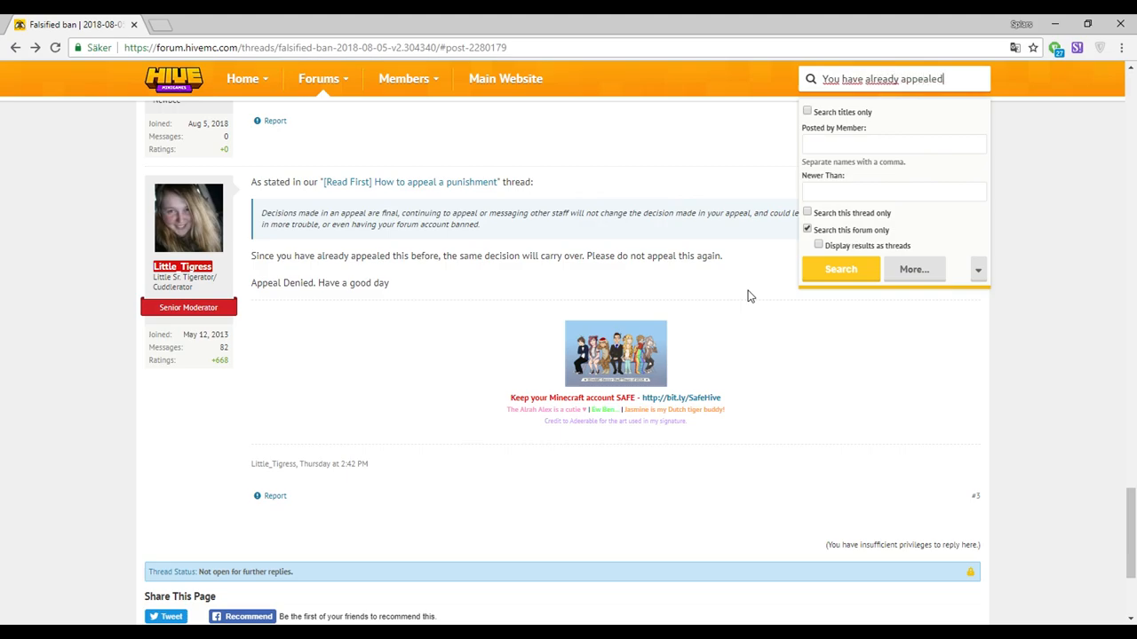
type("once")
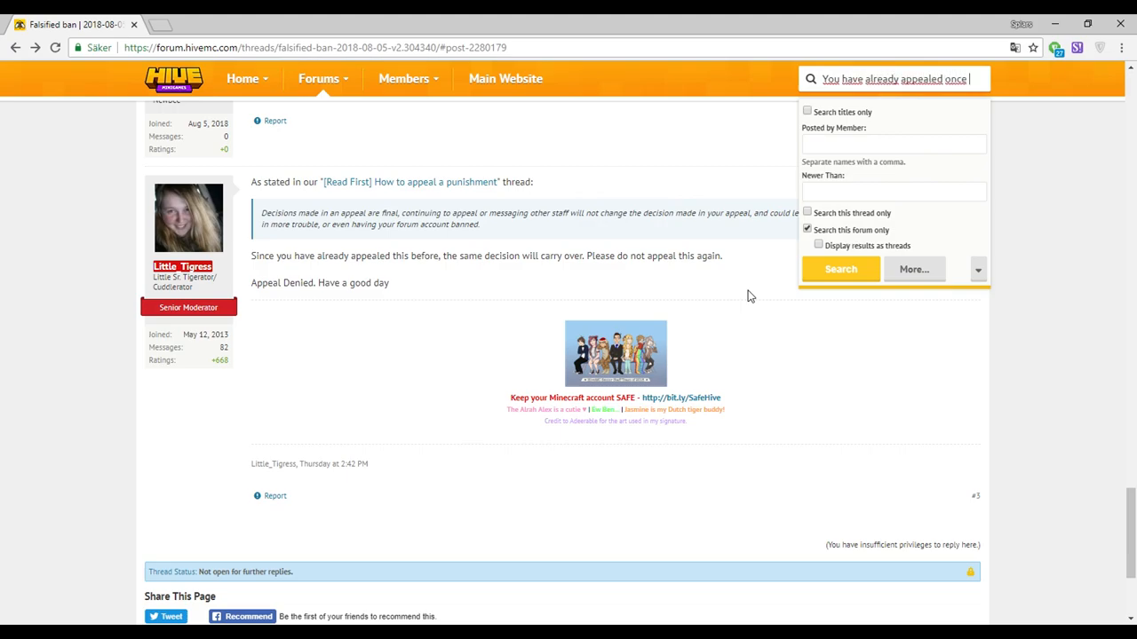
type("and therefore")
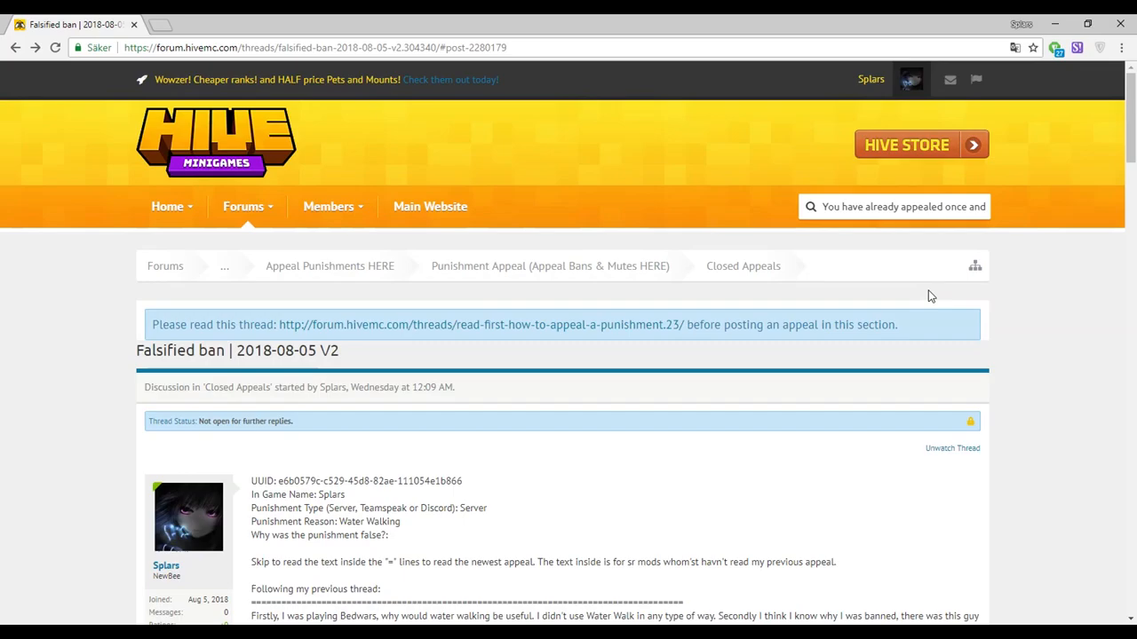
Scroll through Conversations and open "Misunderstanding | 2018-08-09".
scroll("down", 3)
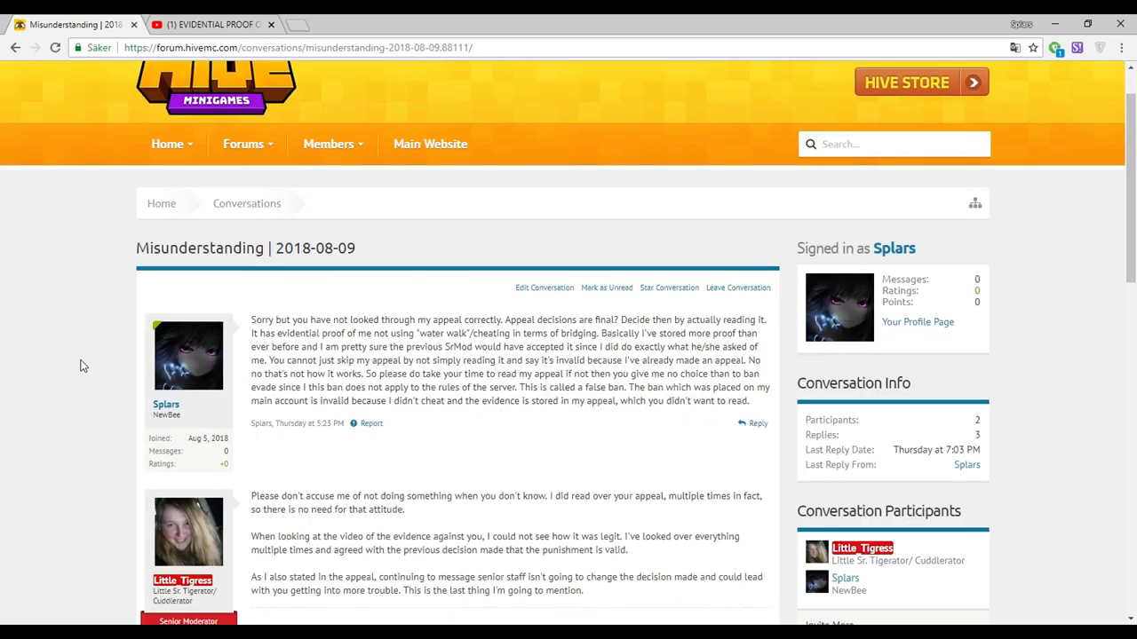
scroll("down", 3)
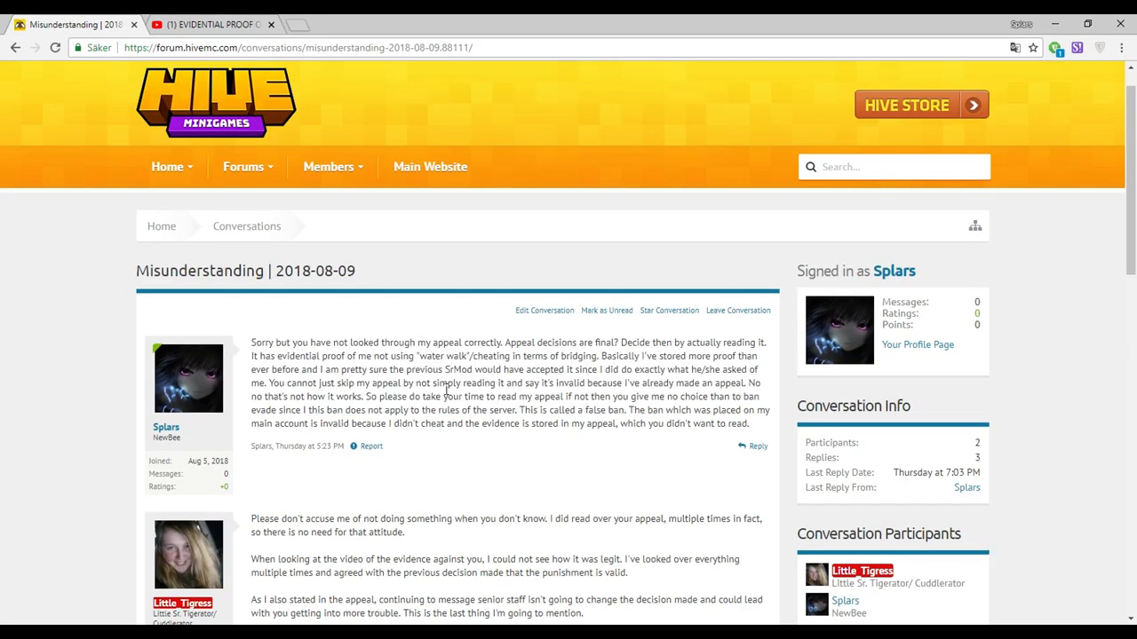
scroll("down", 3)
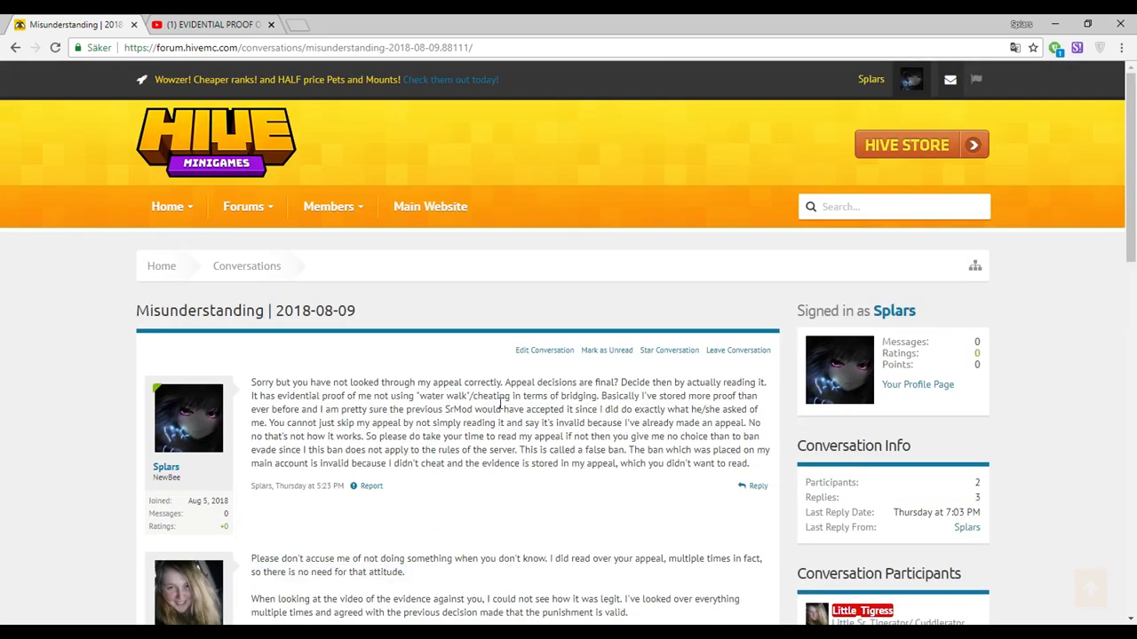
scroll("down", 3)
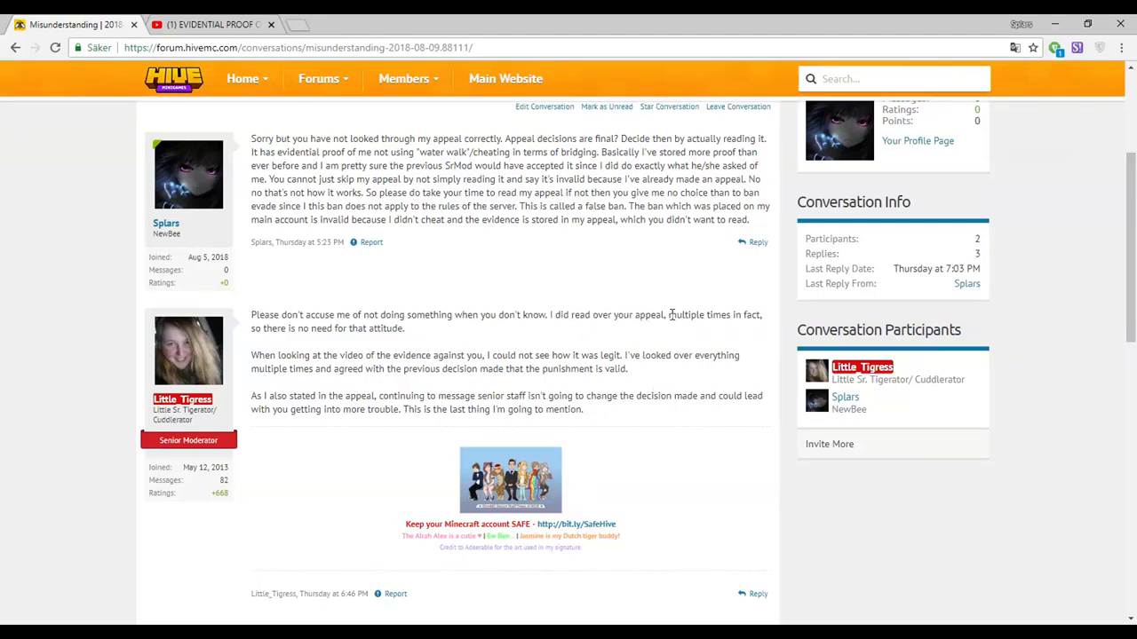
double_click(698, 315)
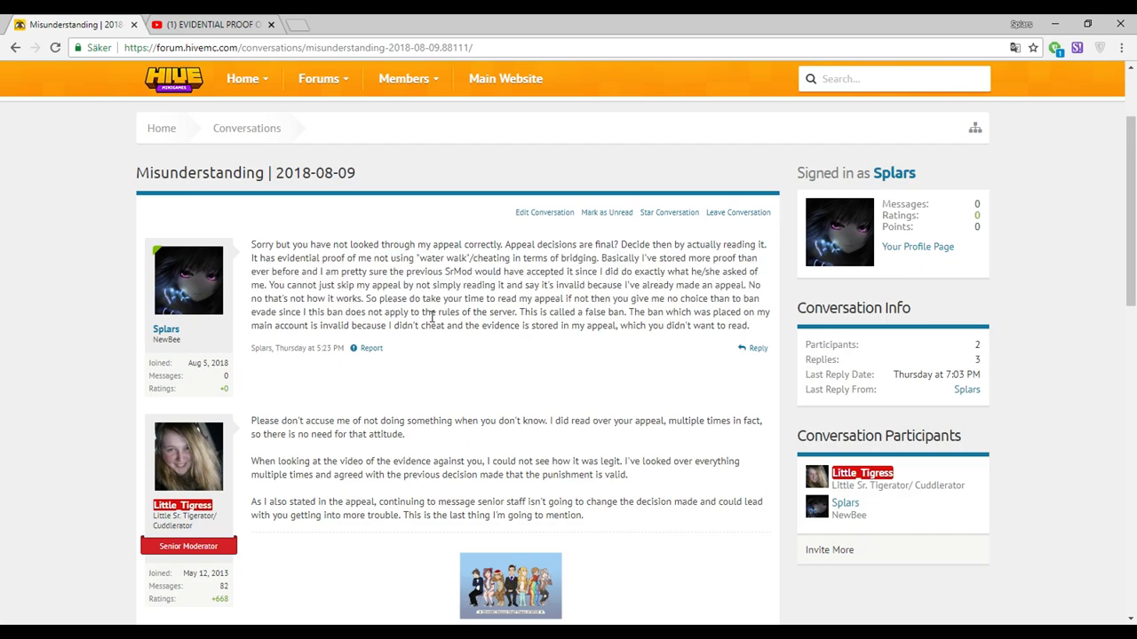
mouse_move(572, 448)
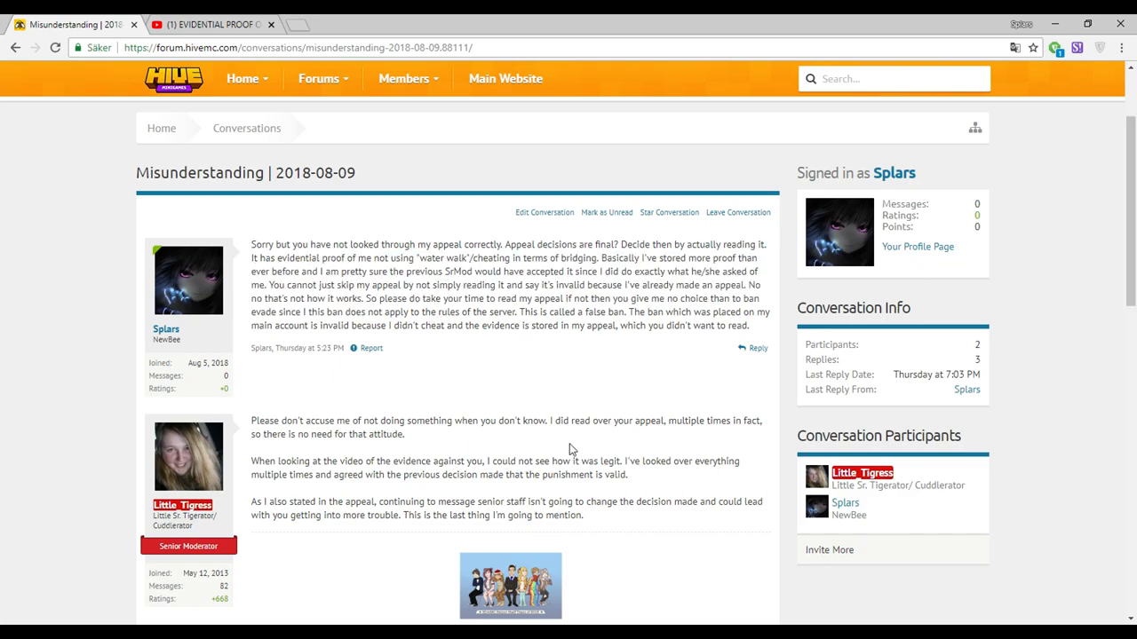
mouse_move(728, 419)
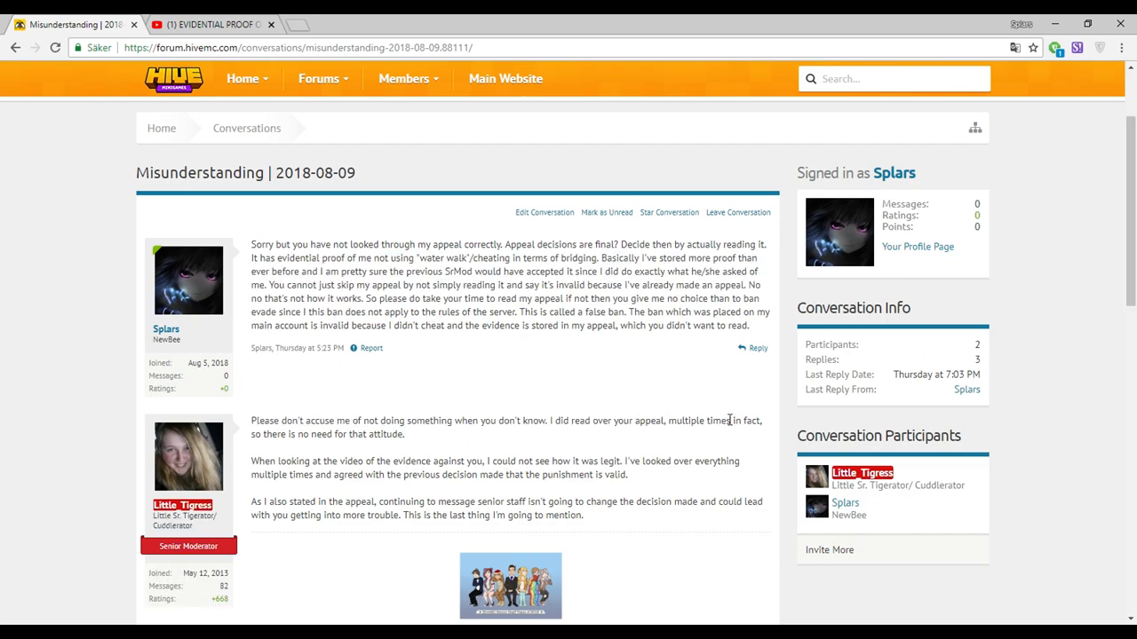
Highlight EVIDENTIAL PROOF in the YouTube video title, then return to the Misunderstanding conversation.
left_click(209, 25)
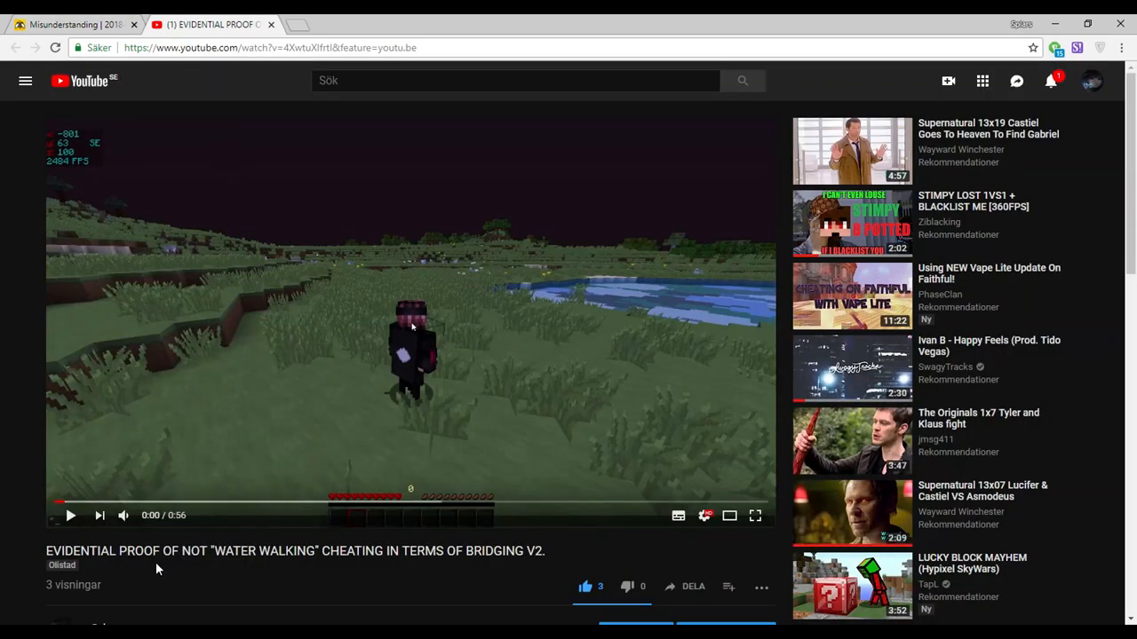
double_click(74, 550)
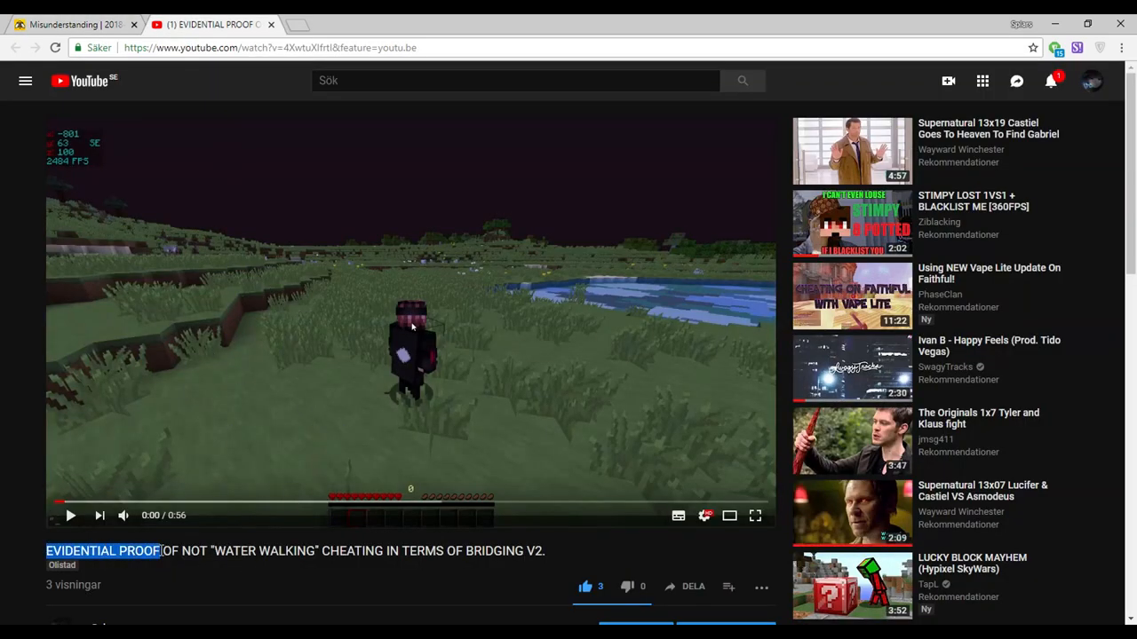
mouse_move(241, 508)
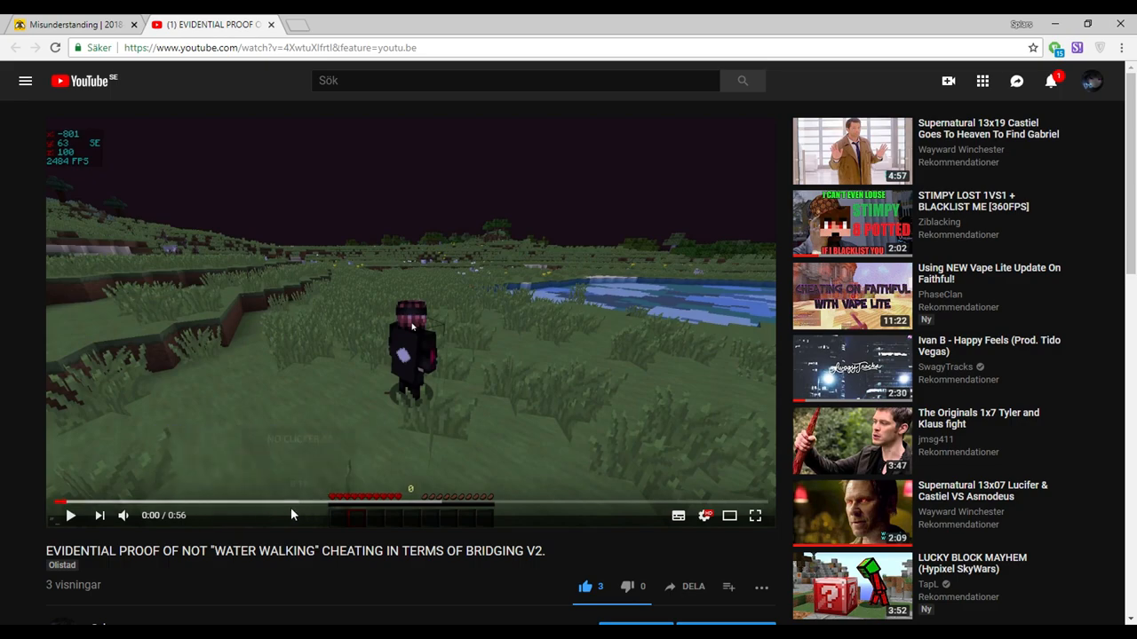
mouse_move(293, 506)
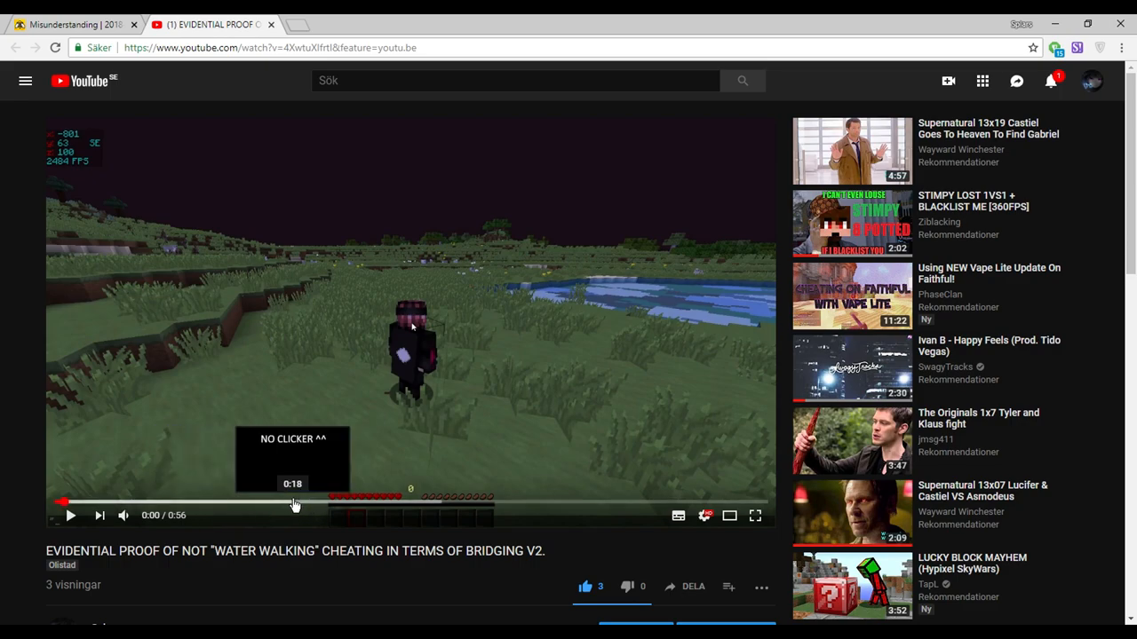
left_click(74, 25)
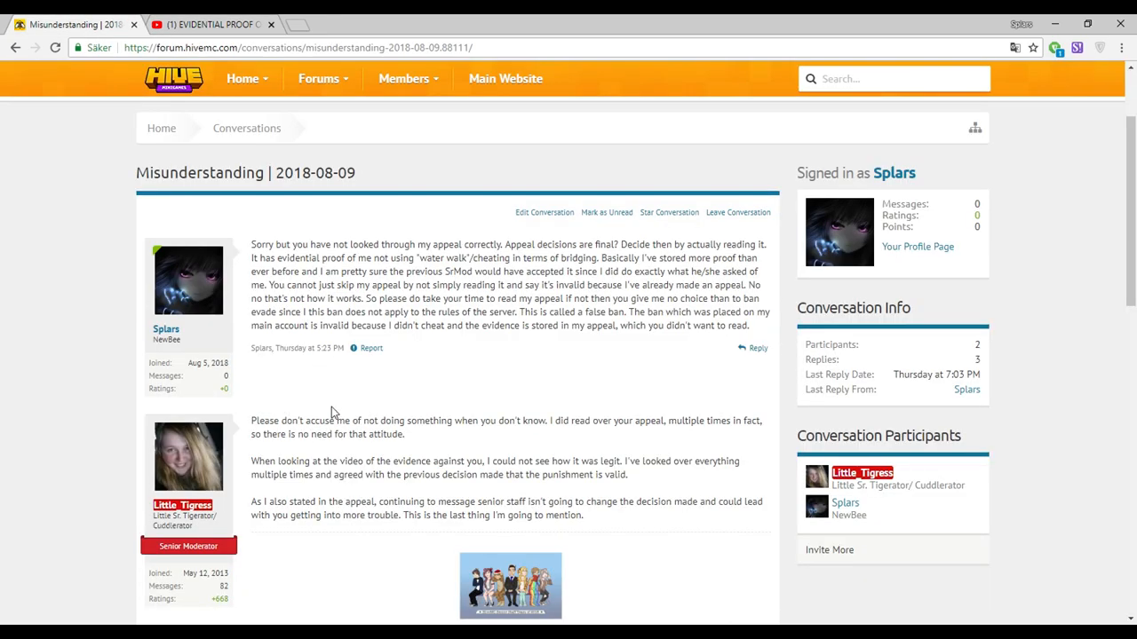
scroll("down", 3)
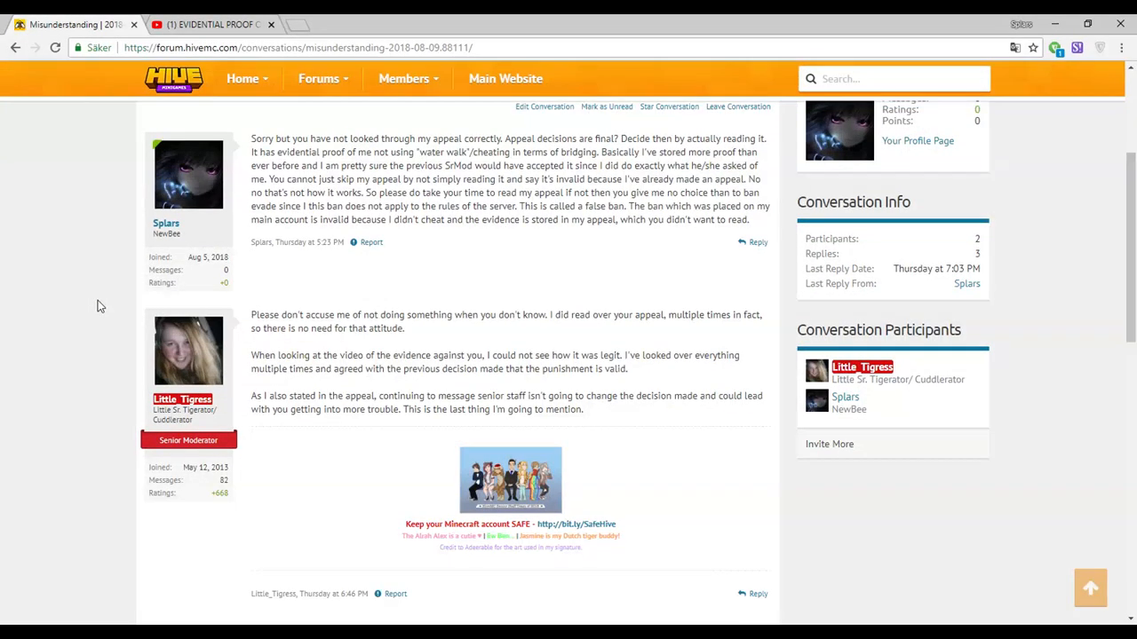
left_click_drag(252, 355, 313, 356)
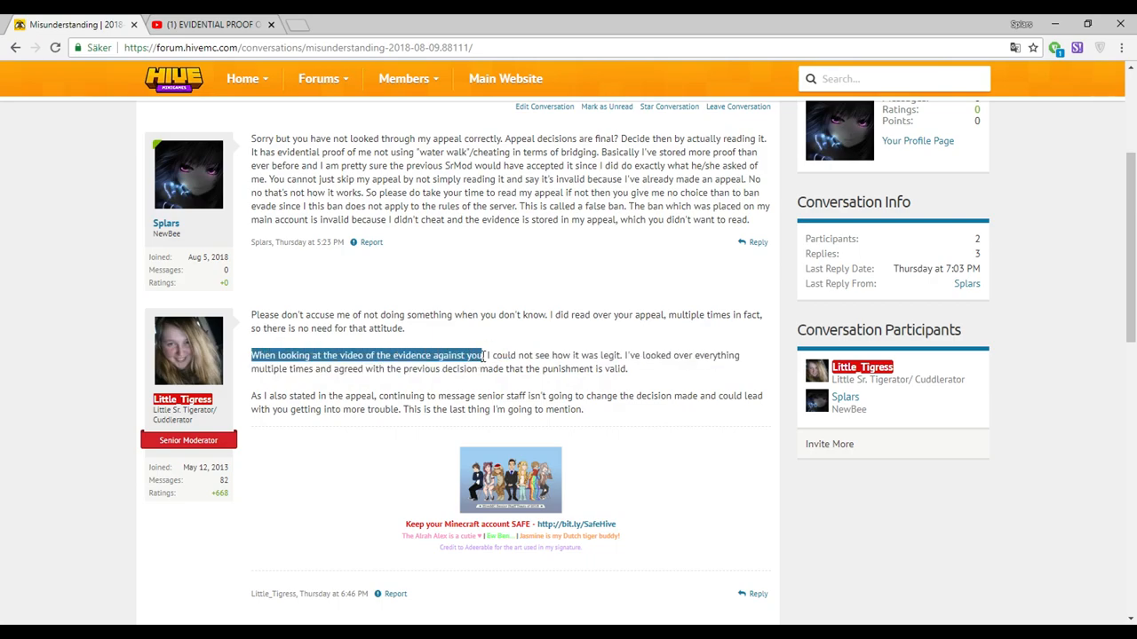
left_click(622, 355)
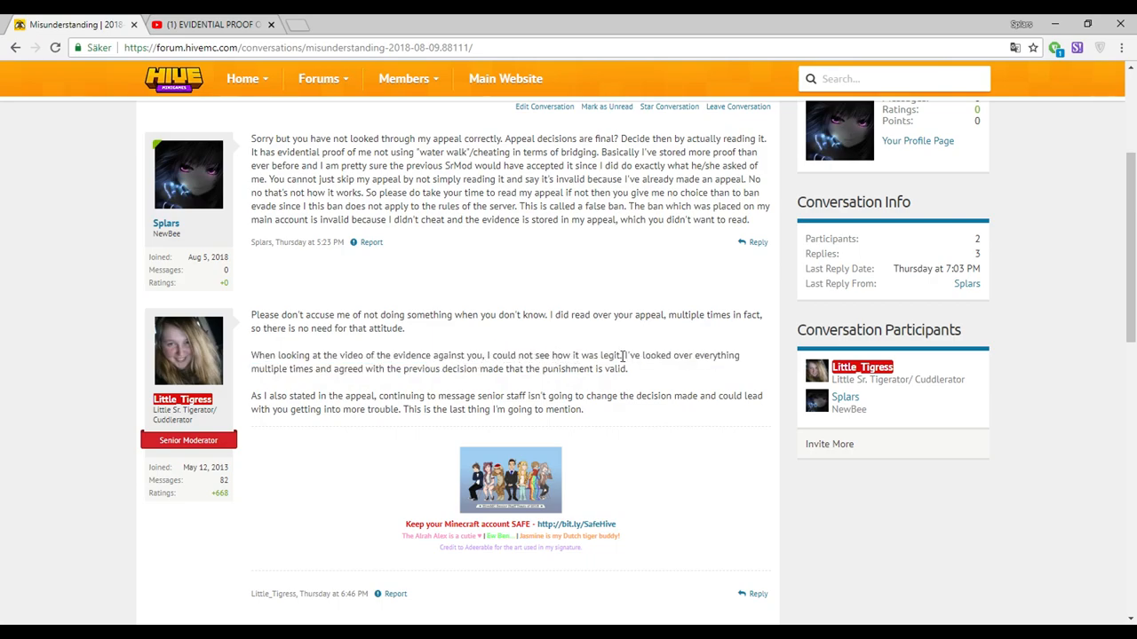
left_click_drag(487, 355, 622, 355)
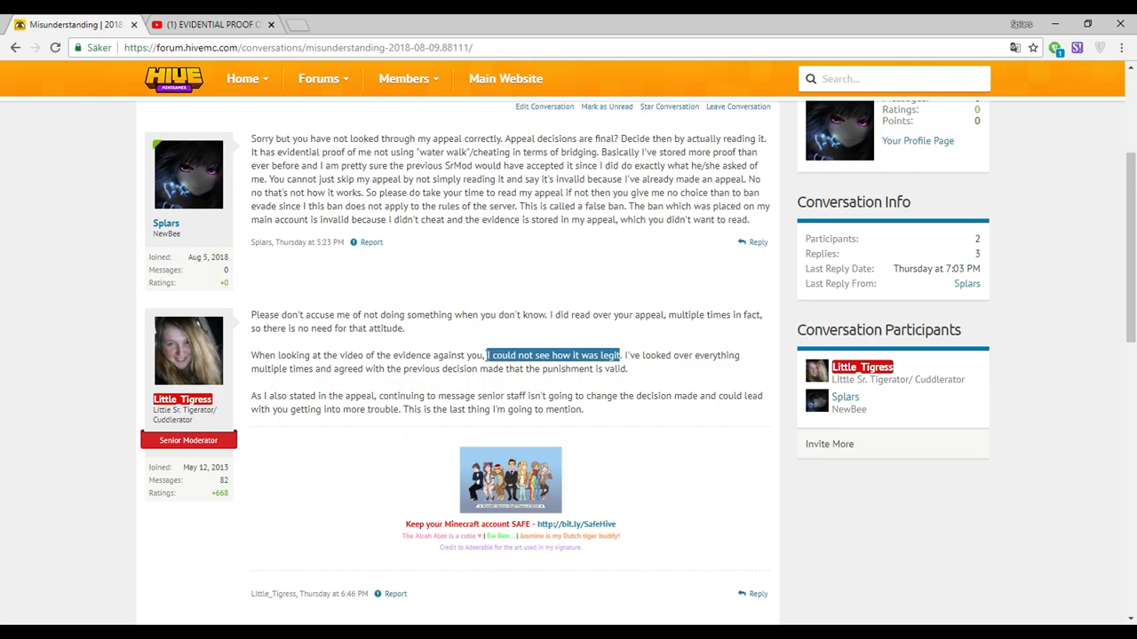
mouse_move(520, 347)
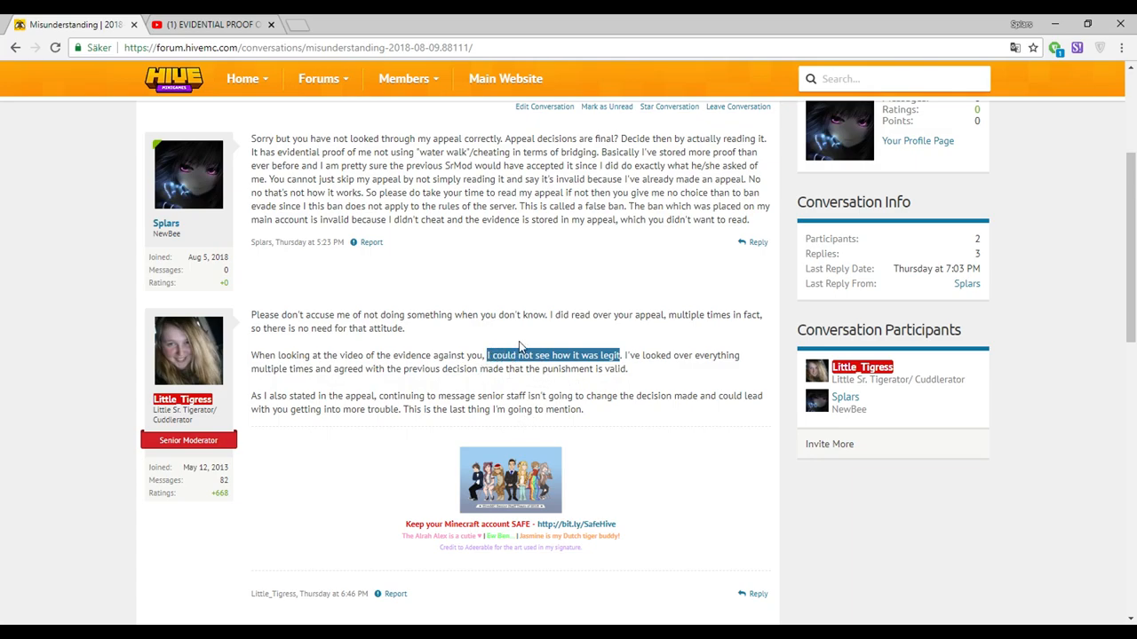
left_click(335, 448)
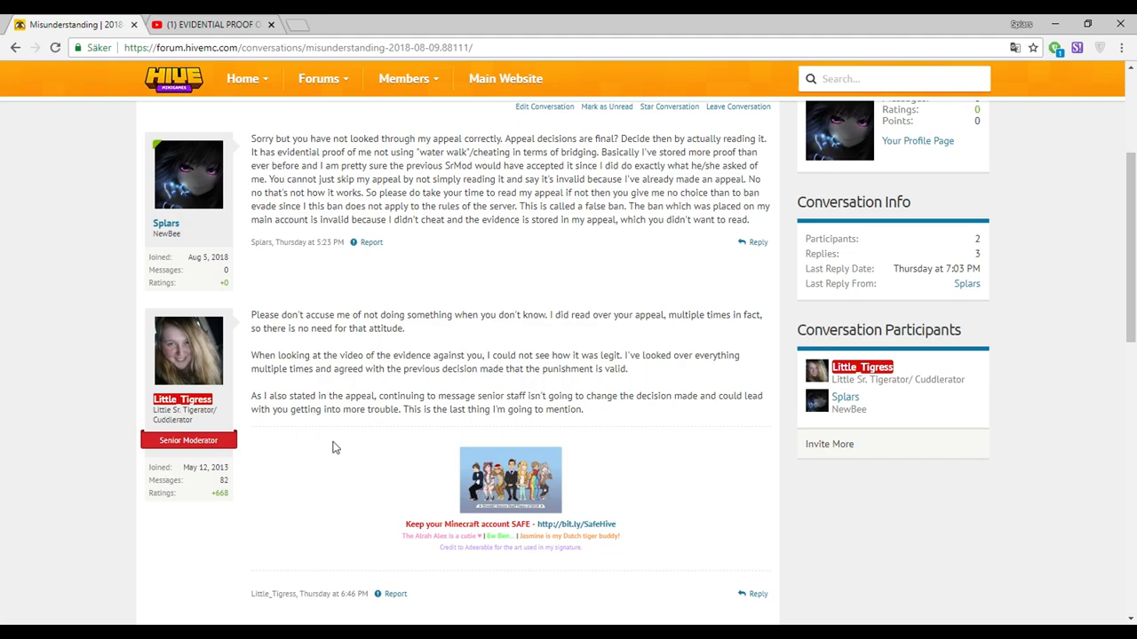
mouse_move(394, 405)
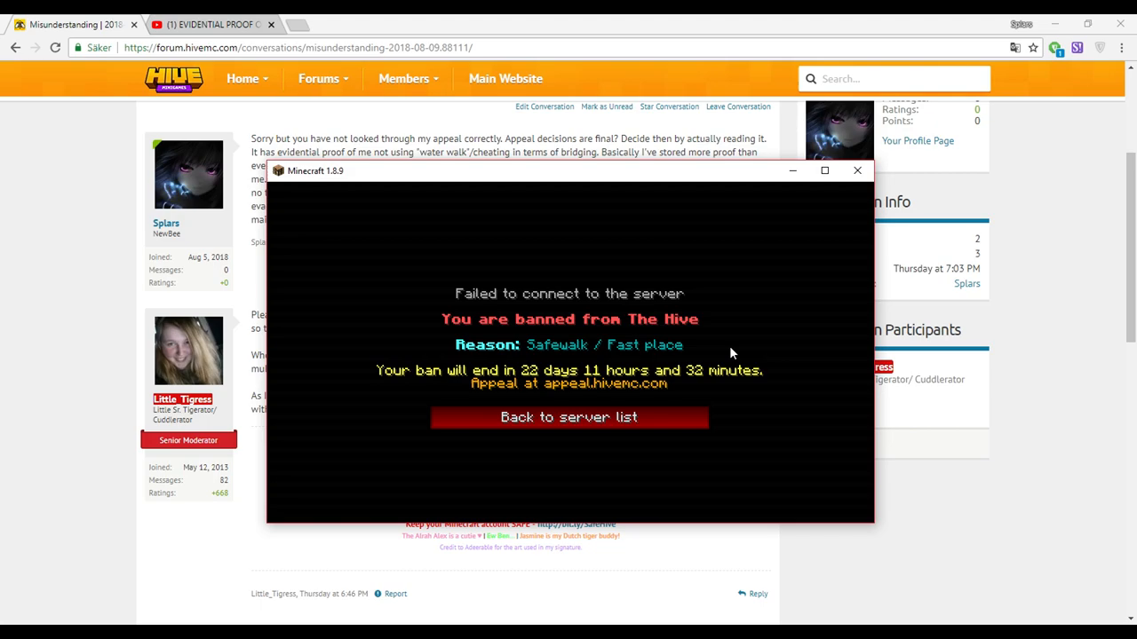
mouse_move(660, 361)
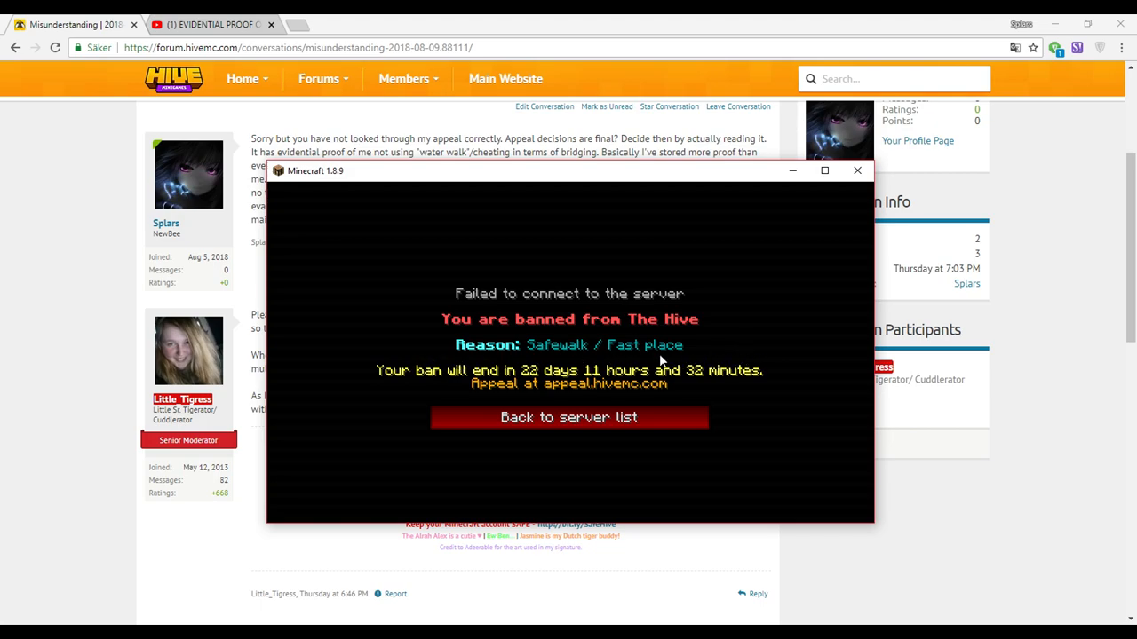
mouse_move(334, 332)
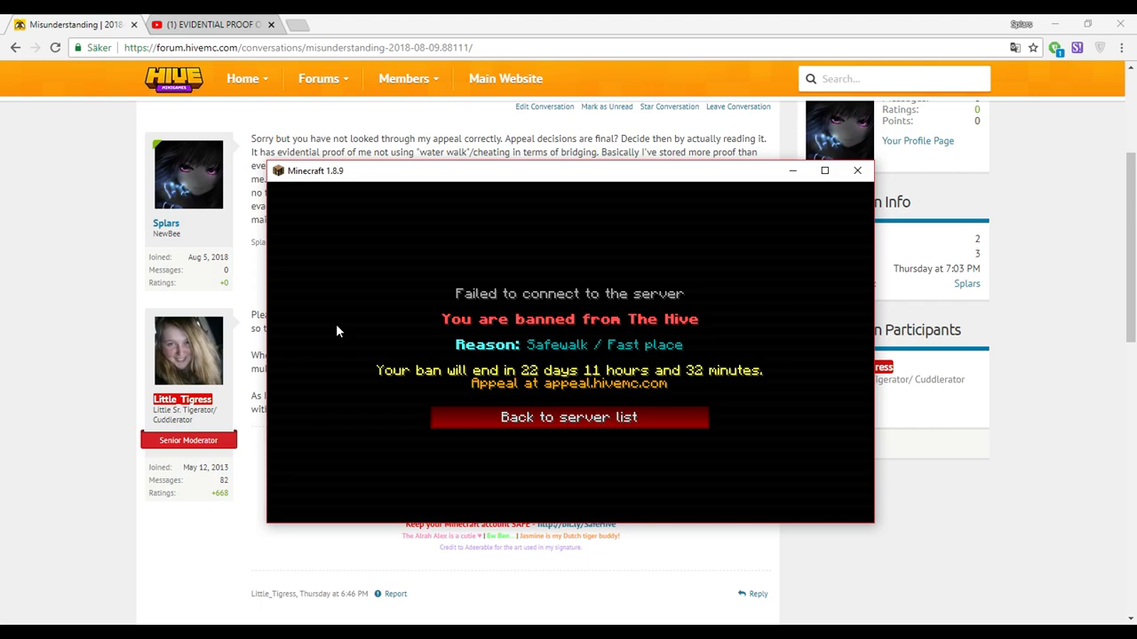
mouse_move(554, 359)
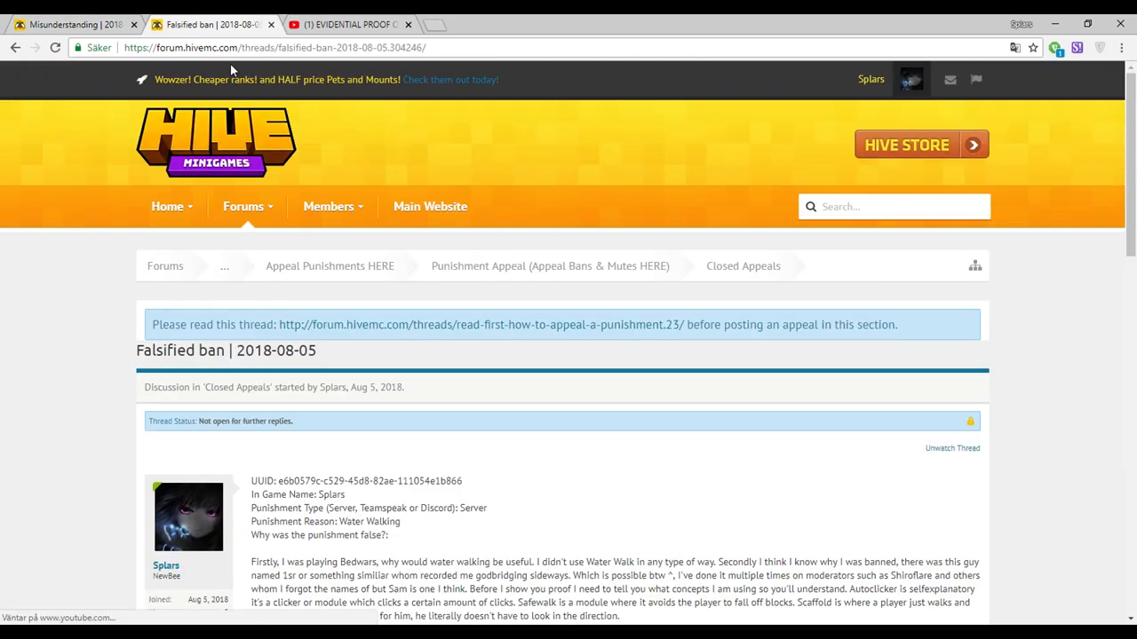
Scroll down the Falsified ban appeal thread to the denial.
scroll("down", 3)
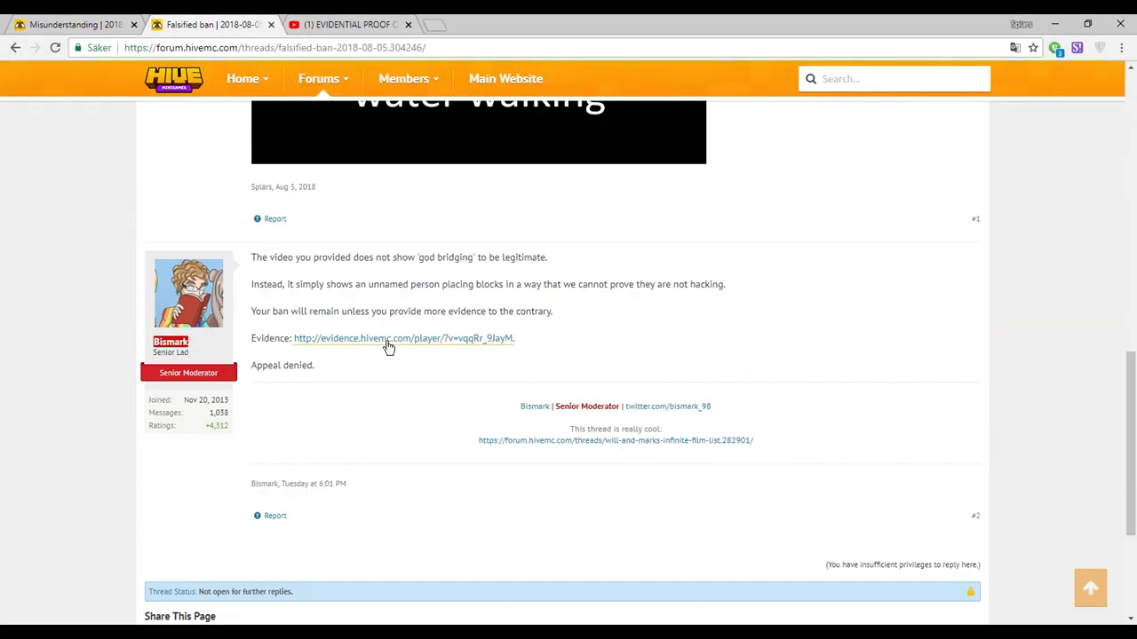
Watch the moderator's evidence clip fullscreen in HiveMC Evidence Viewer, then close the viewer.
left_click(402, 338)
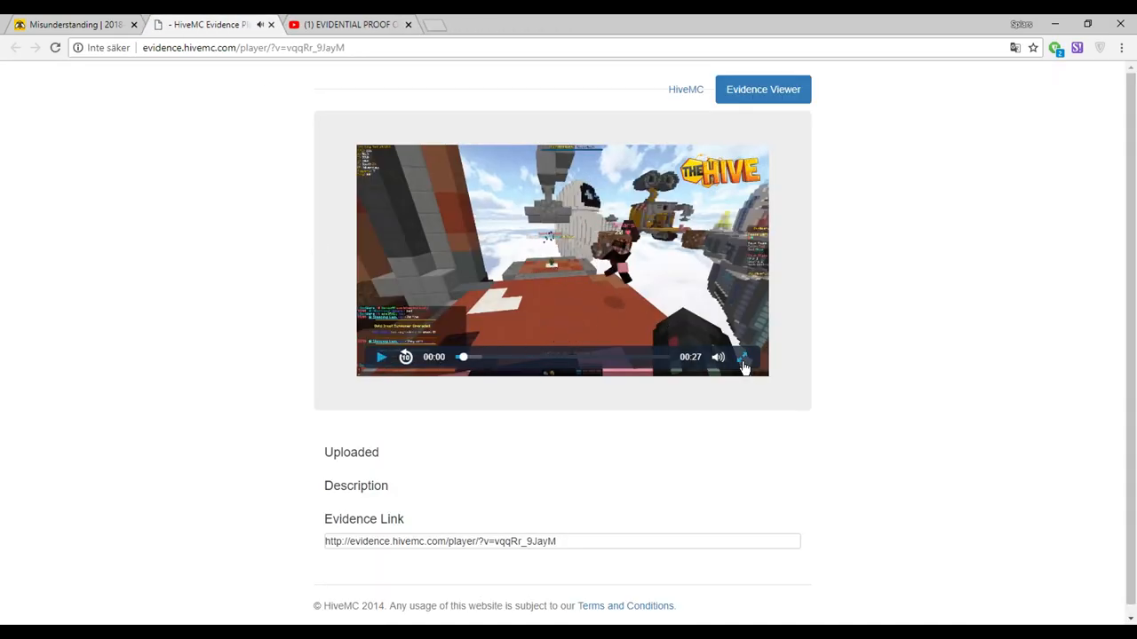
left_click(745, 357)
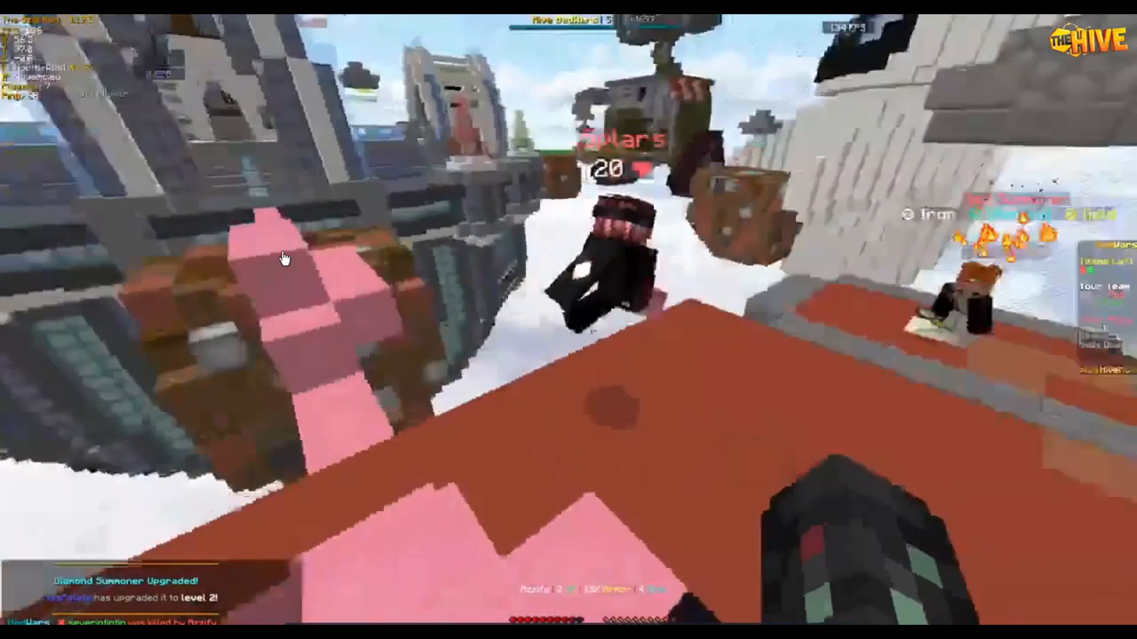
mouse_move(373, 602)
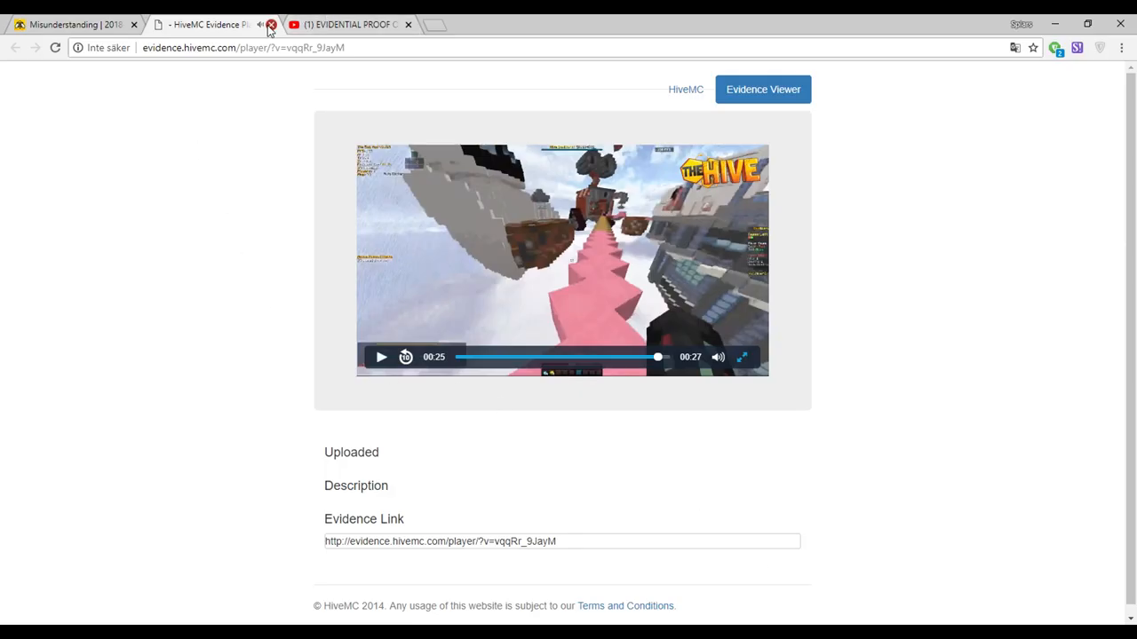
left_click(270, 25)
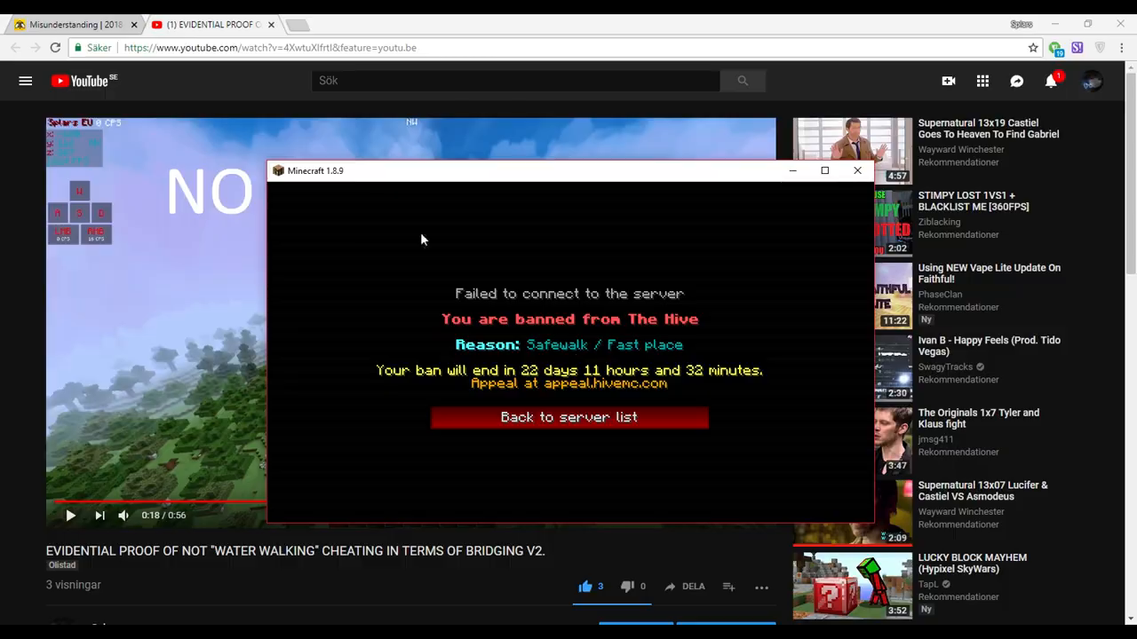
Show the Minecraft ban screen over the Misunderstanding conversation, then switch to the no-clicker YouTube video.
left_click(74, 25)
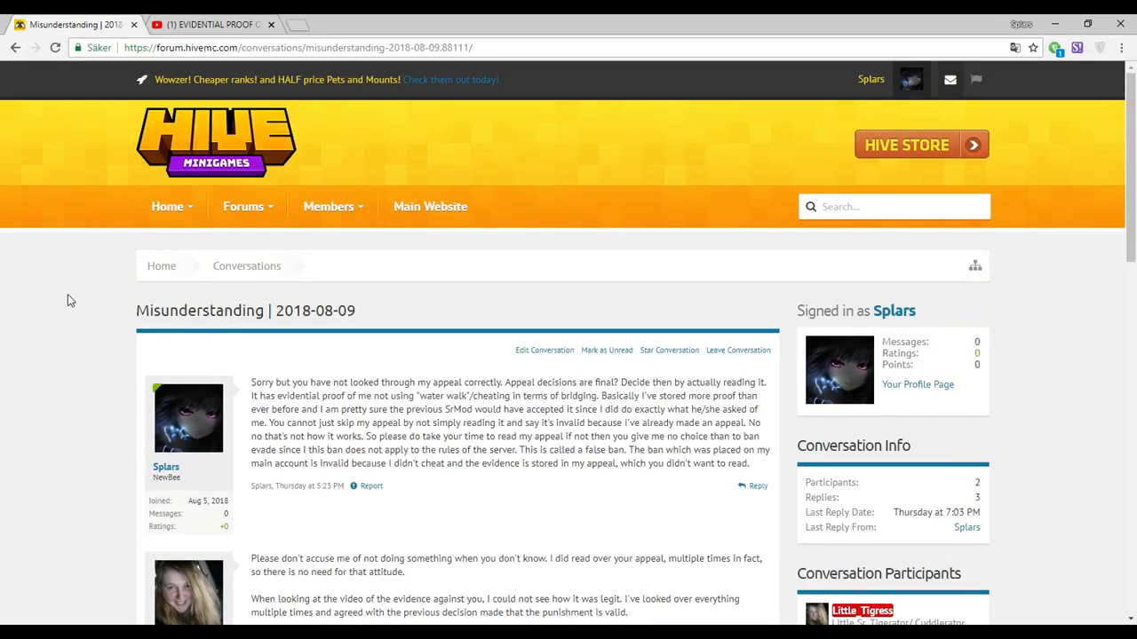
scroll("down", 3)
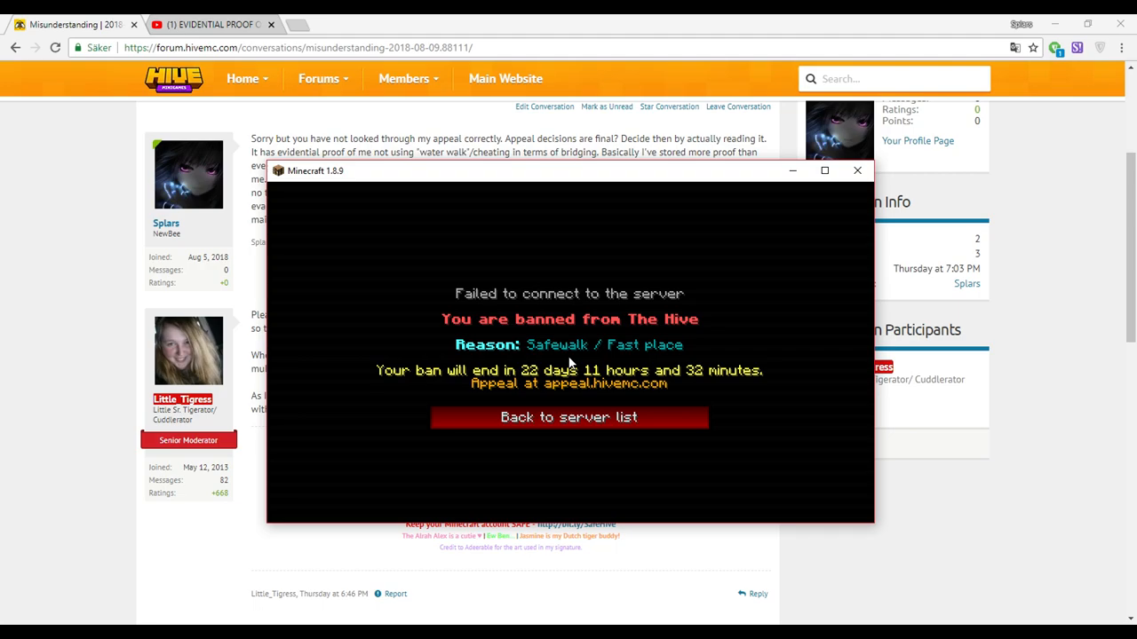
left_click(857, 171)
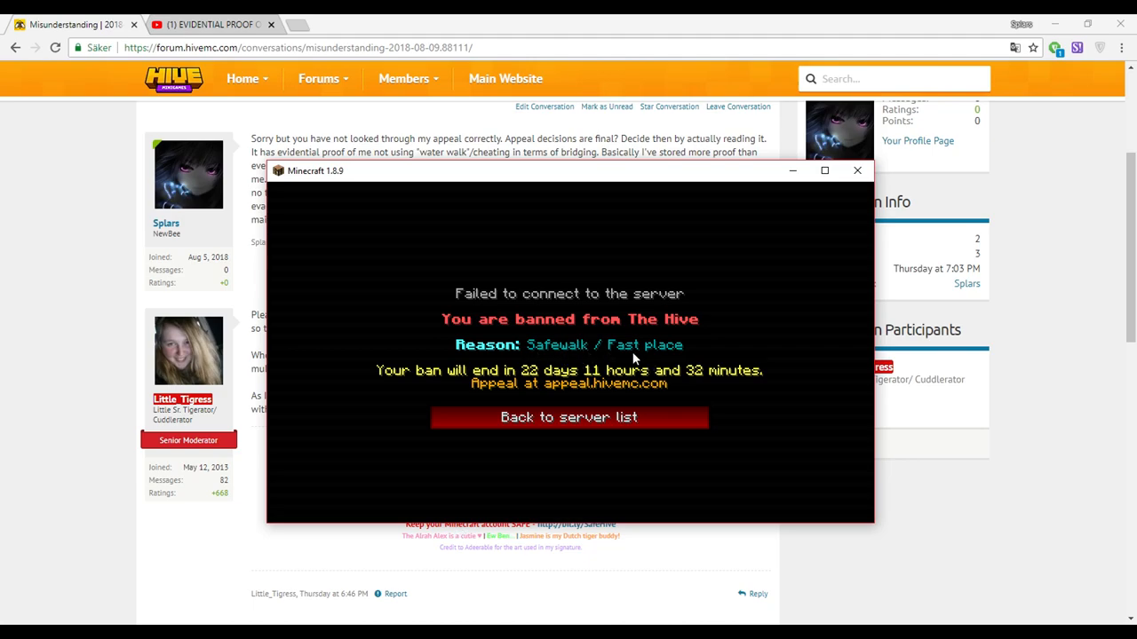
left_click(210, 24)
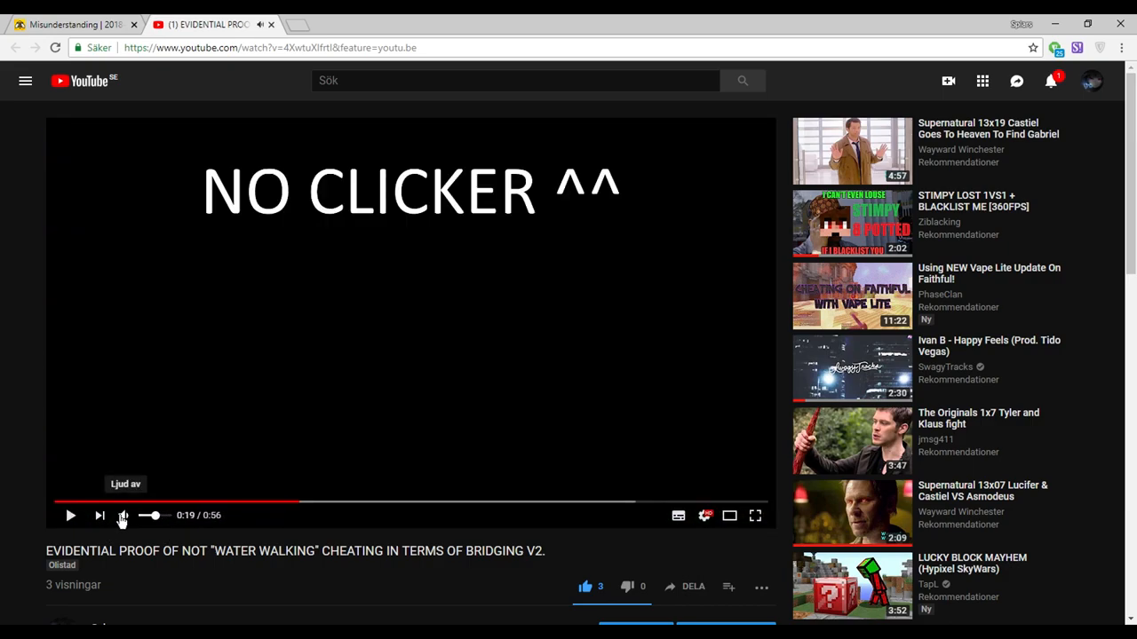
Play the no-clicker video to about 0:25 and pause it, then return to the forum conversation.
left_click(71, 515)
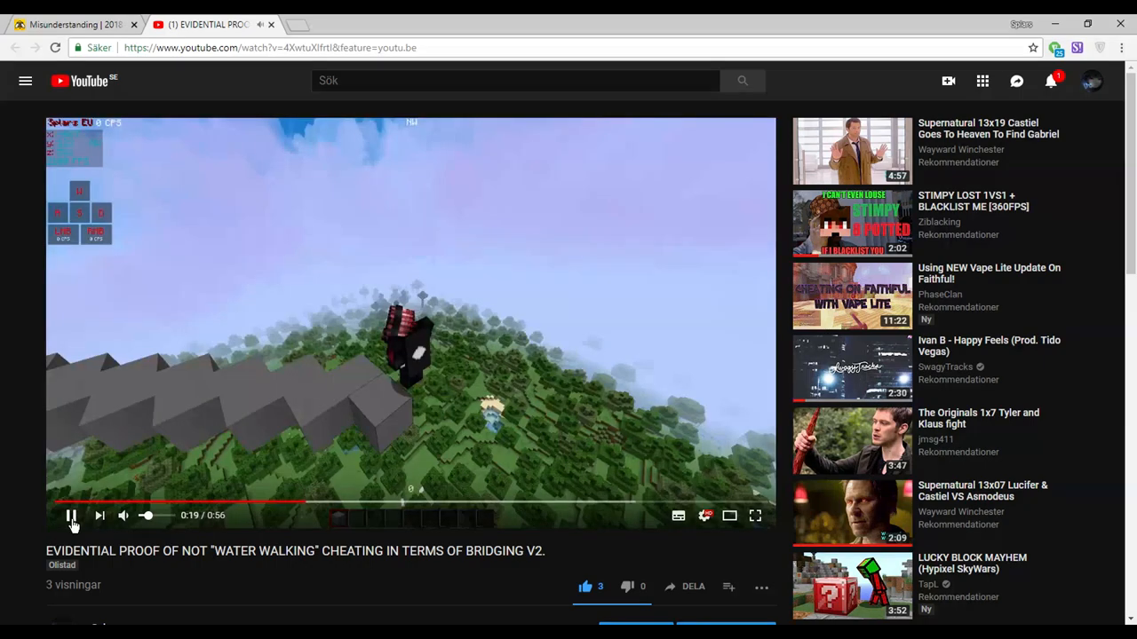
left_click(71, 515)
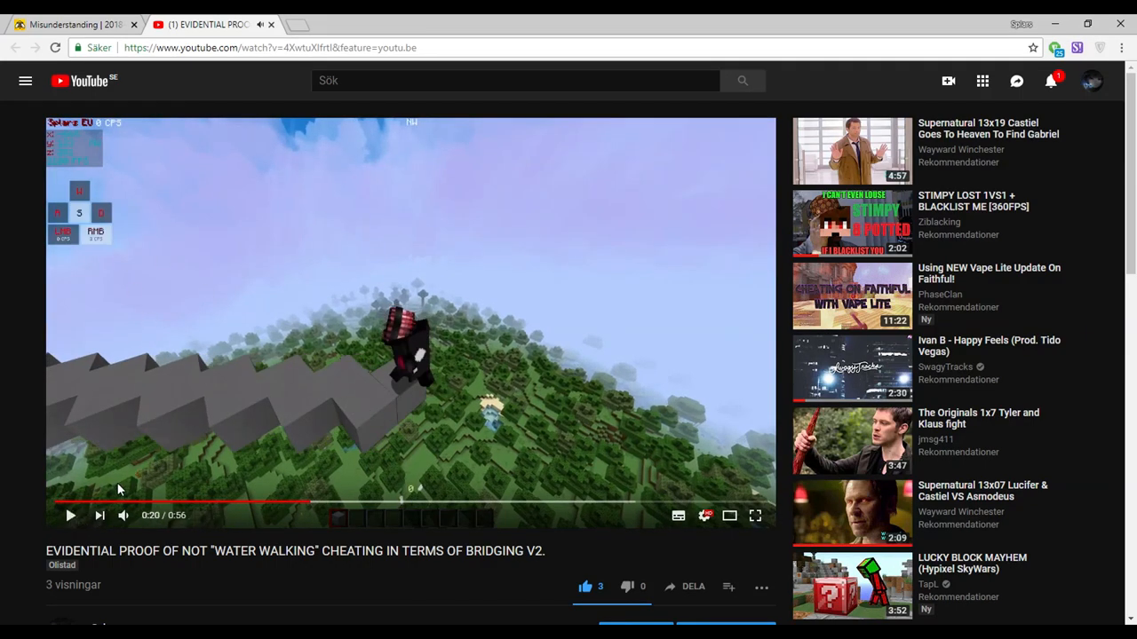
left_click(71, 515)
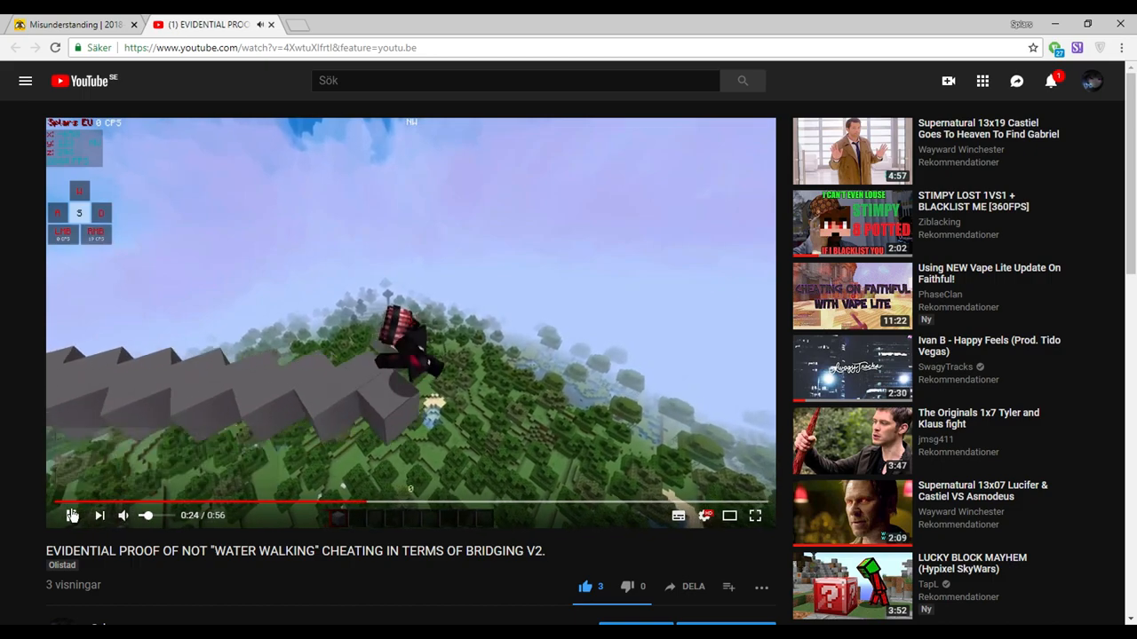
left_click(72, 515)
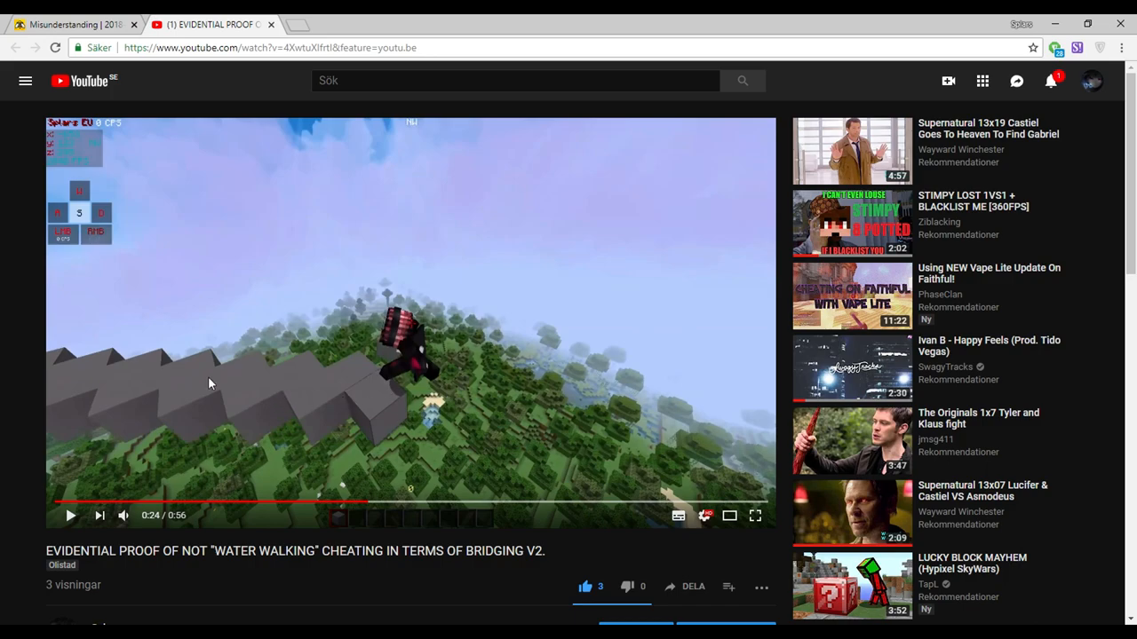
left_click(71, 515)
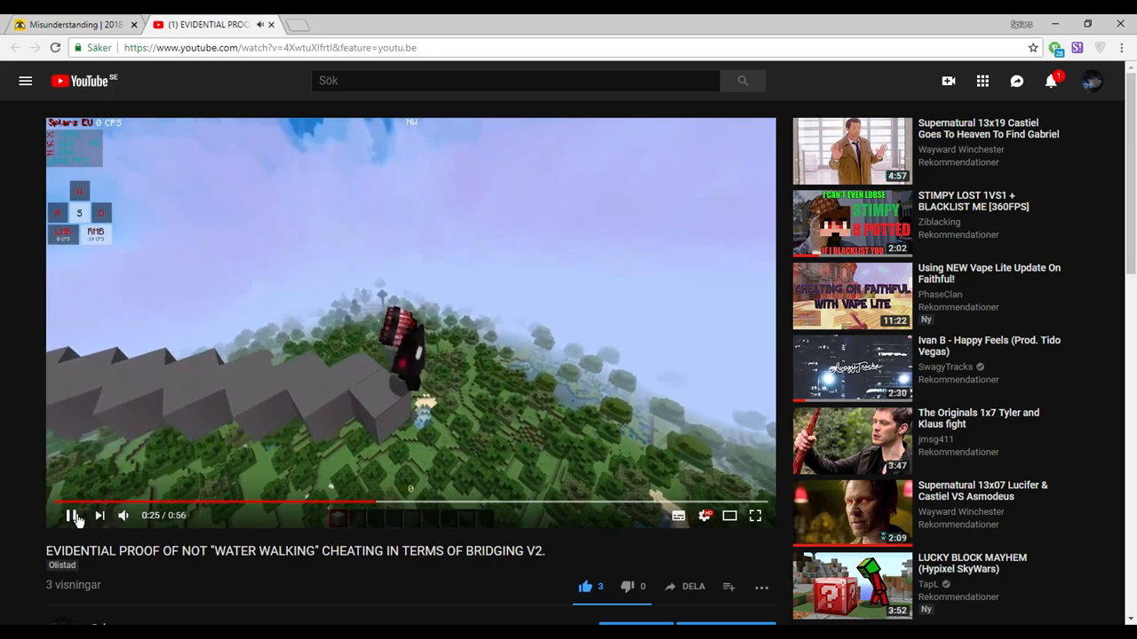
left_click(70, 515)
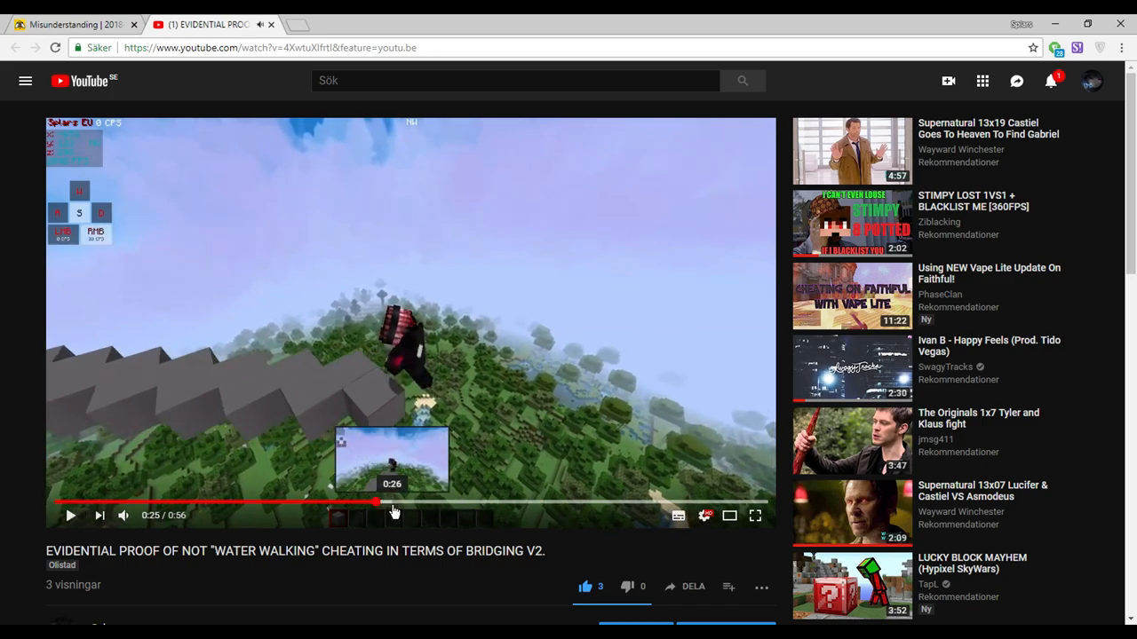
mouse_move(222, 181)
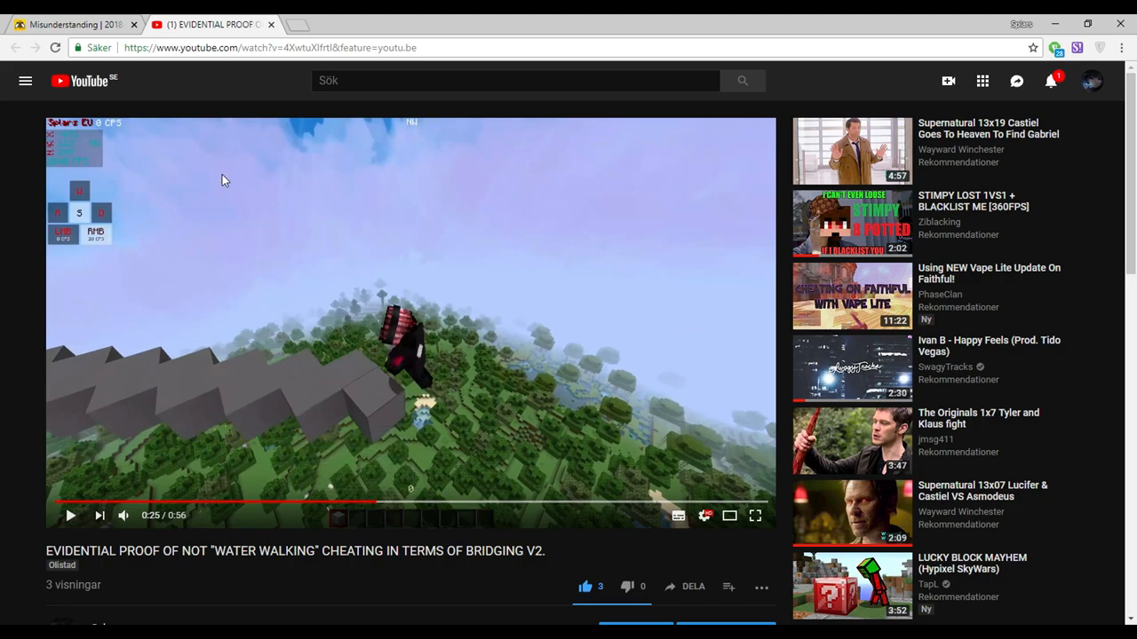
mouse_move(313, 455)
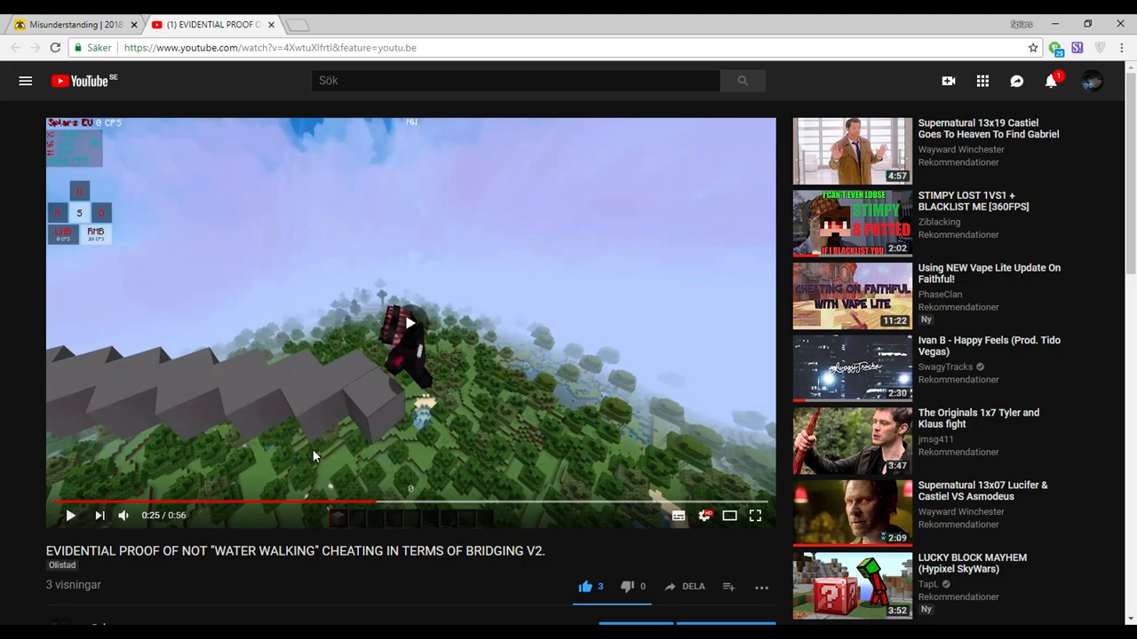
left_click(74, 25)
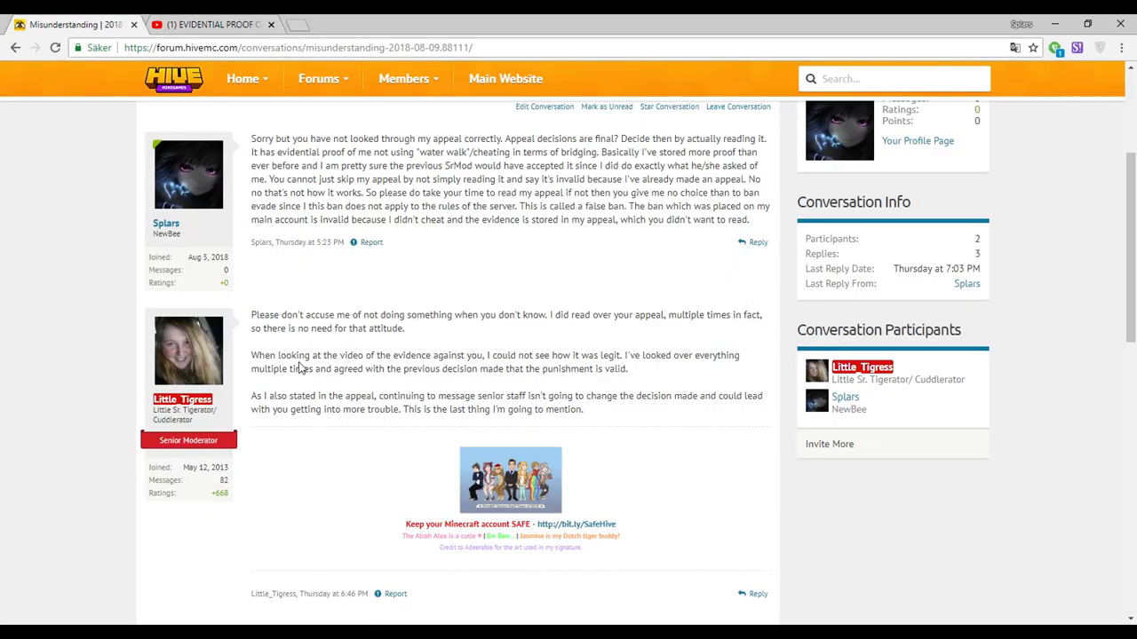
left_click_drag(250, 356, 444, 355)
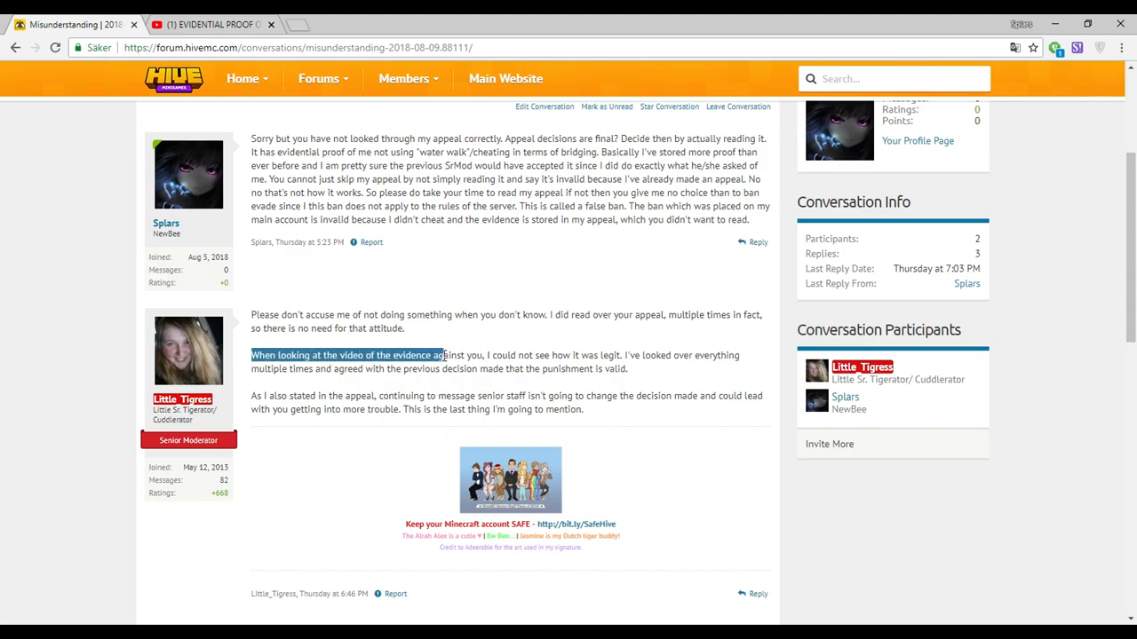
left_click(629, 355)
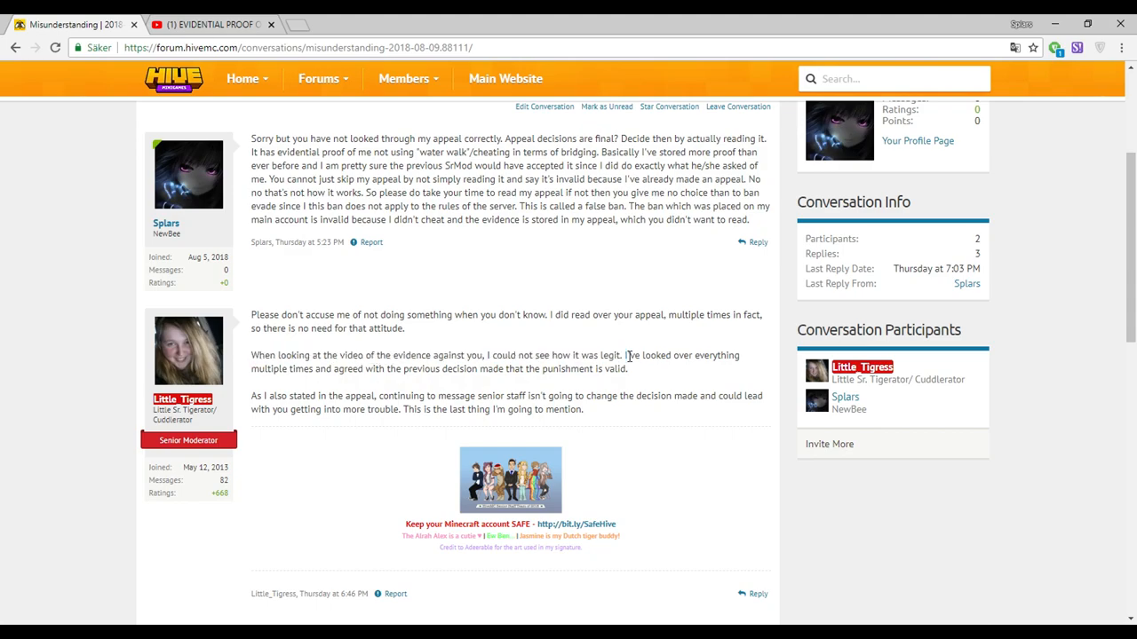
double_click(719, 356)
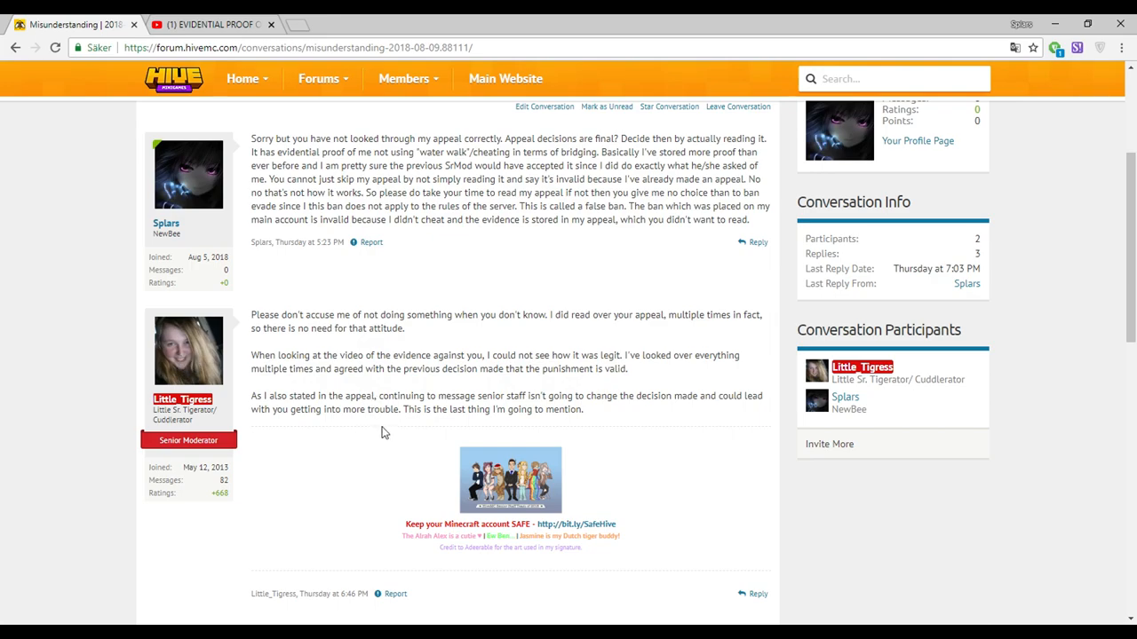
left_click_drag(336, 368, 583, 408)
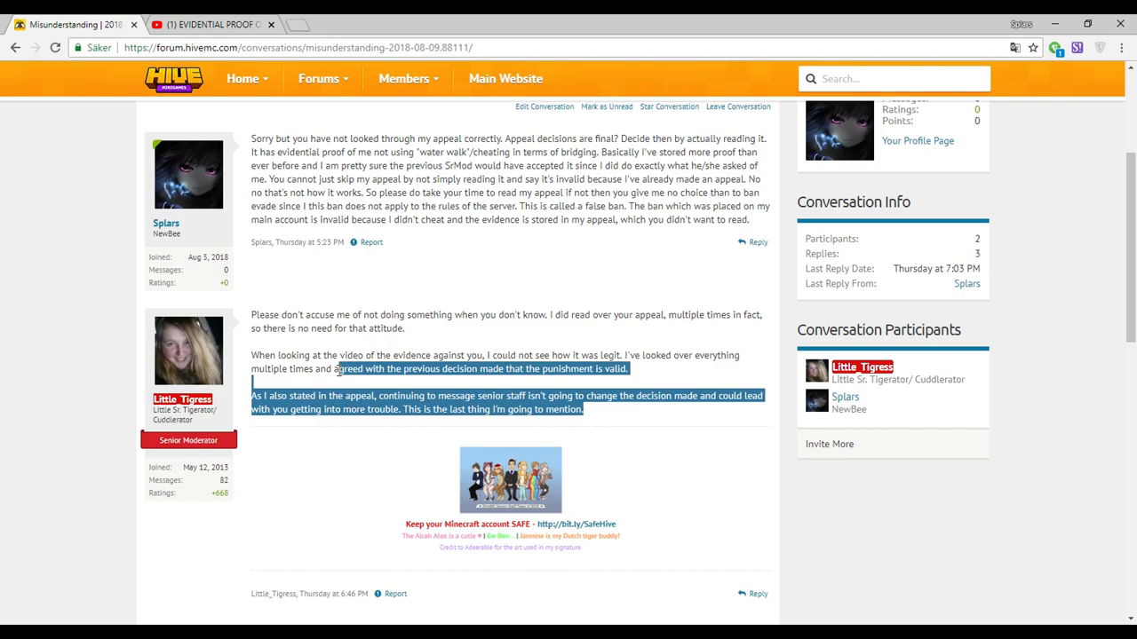
left_click(622, 394)
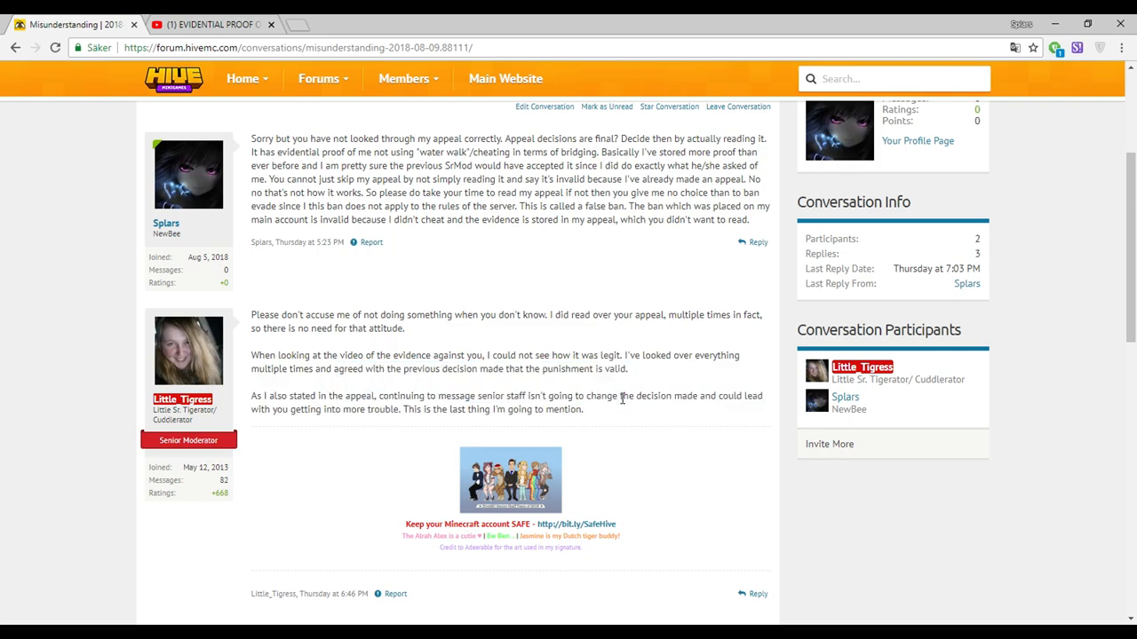
scroll("down", 3)
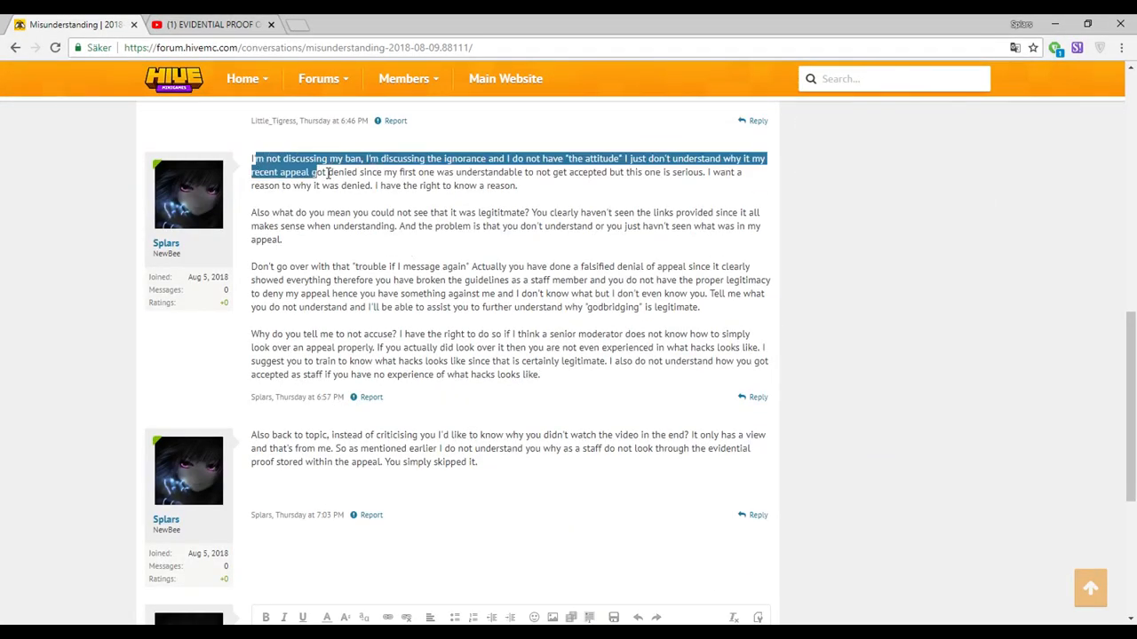
Clear the highlighted reply text and scroll the Misunderstanding conversation back to its beginning.
left_click(435, 151)
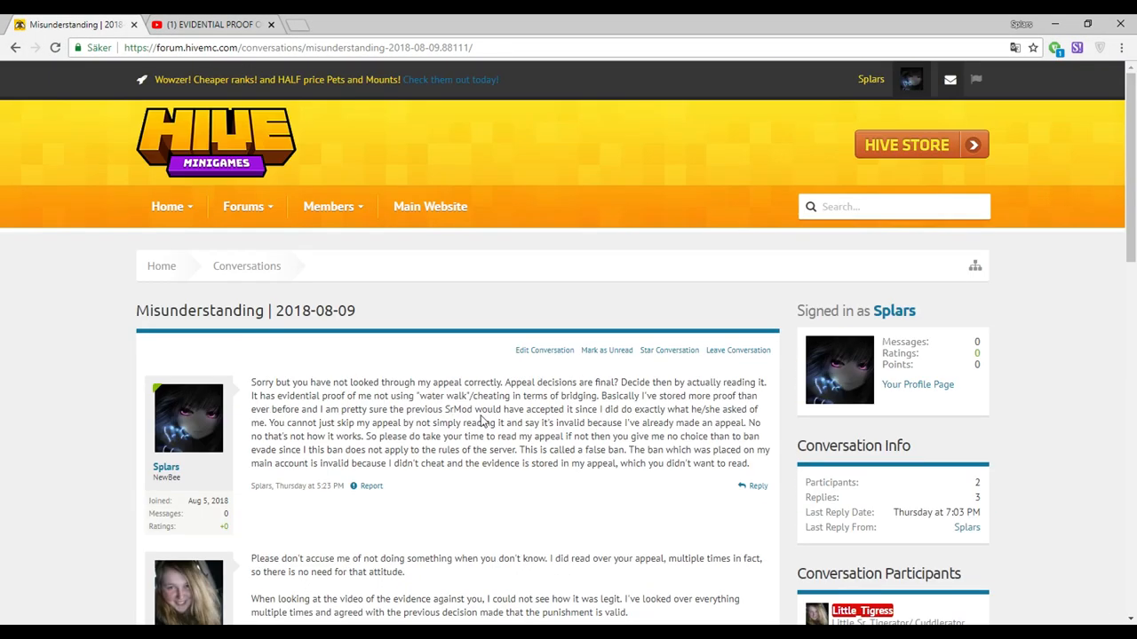
scroll("down", 3)
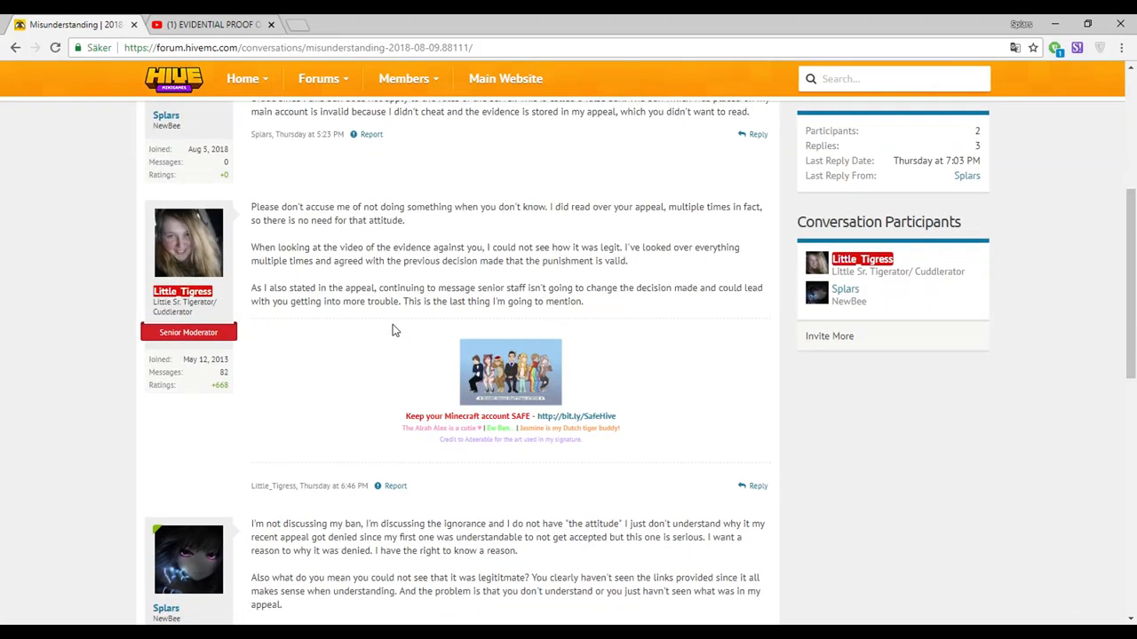
scroll("down", 3)
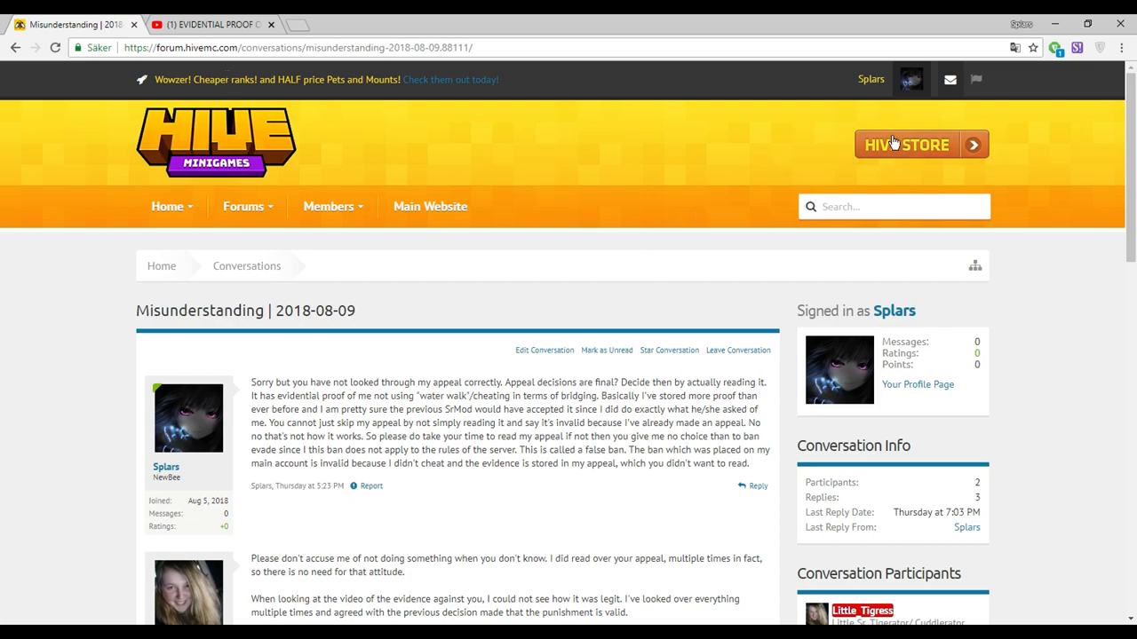
mouse_move(320, 151)
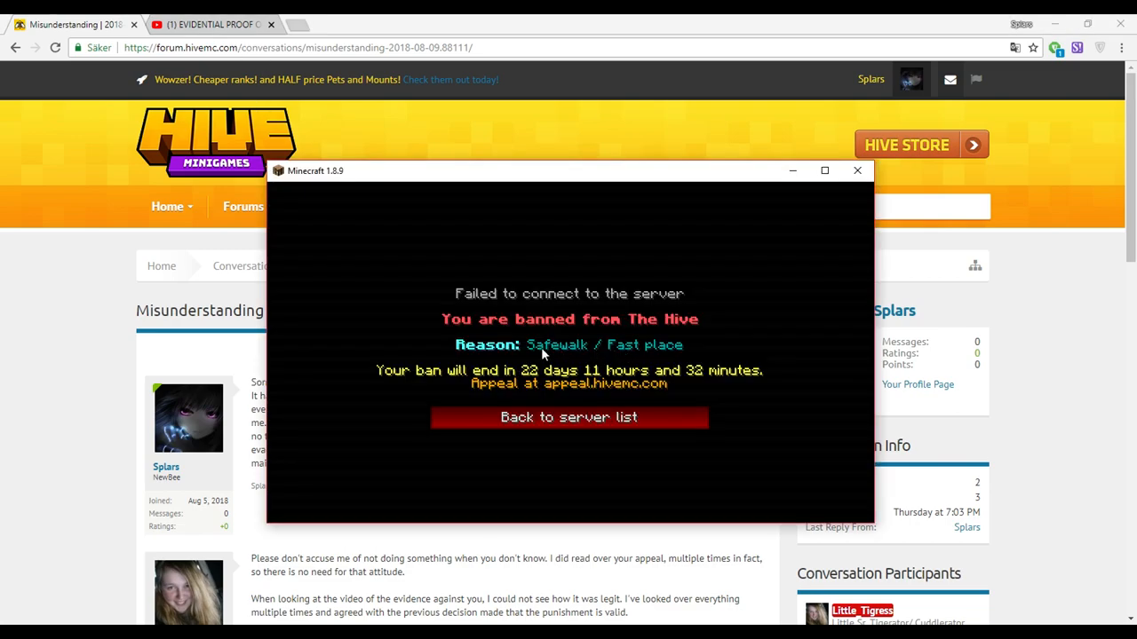
mouse_move(584, 356)
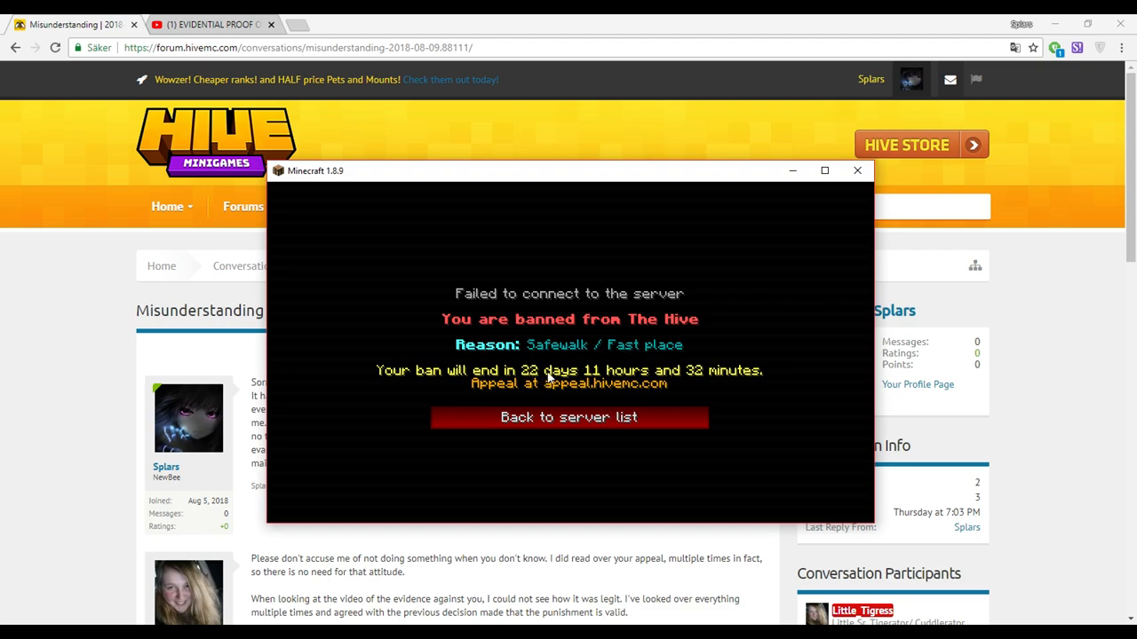
mouse_move(775, 480)
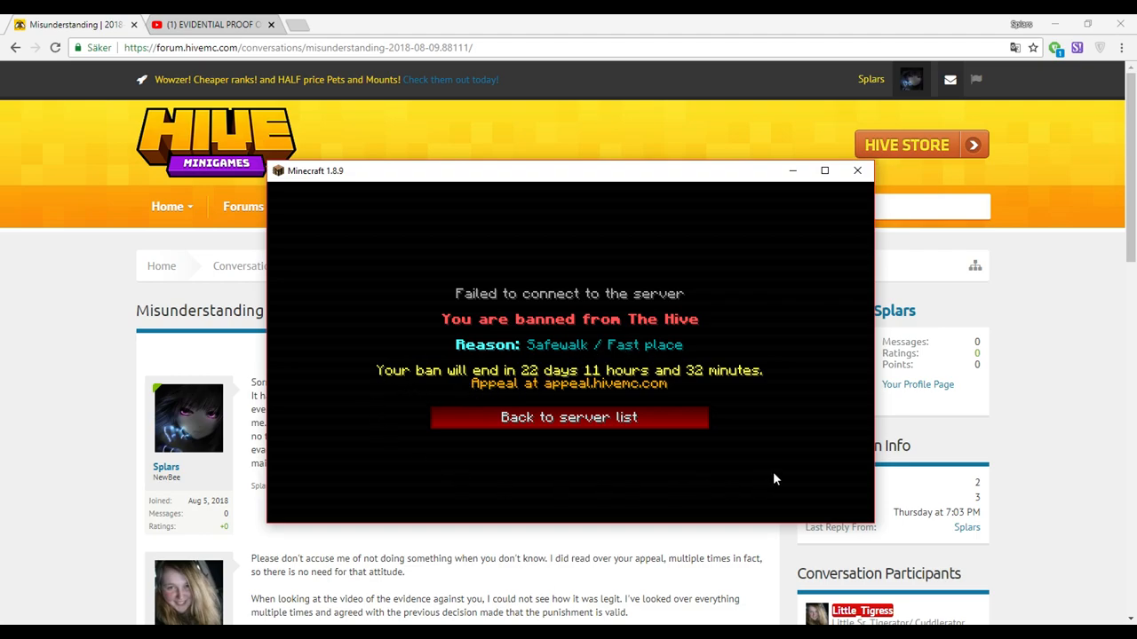
mouse_move(820, 471)
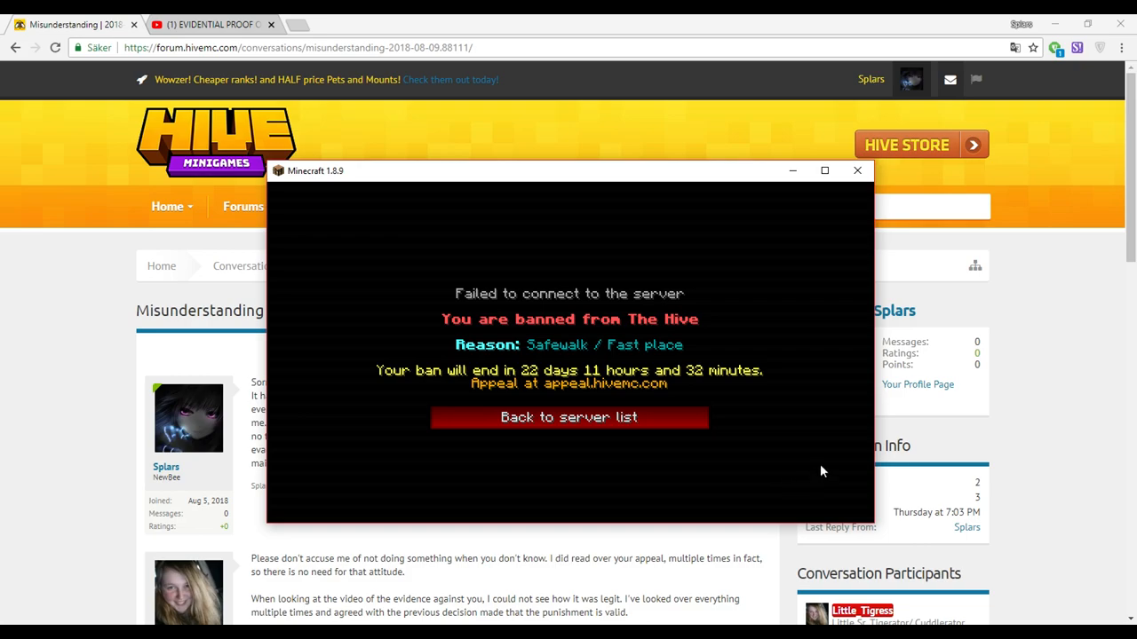
mouse_move(810, 458)
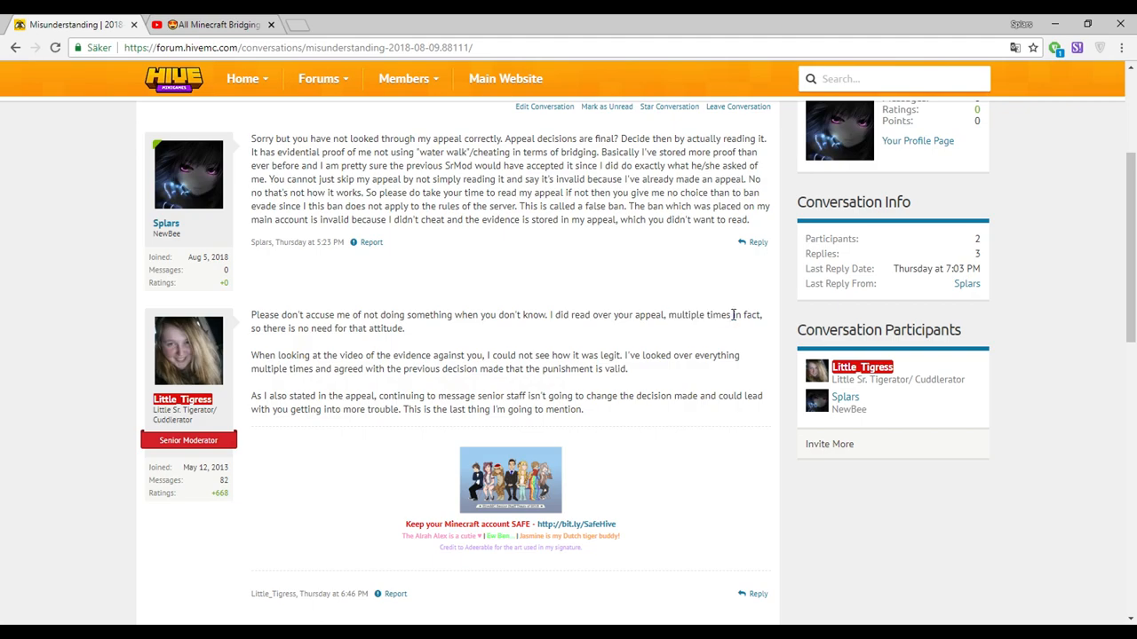
mouse_move(227, 142)
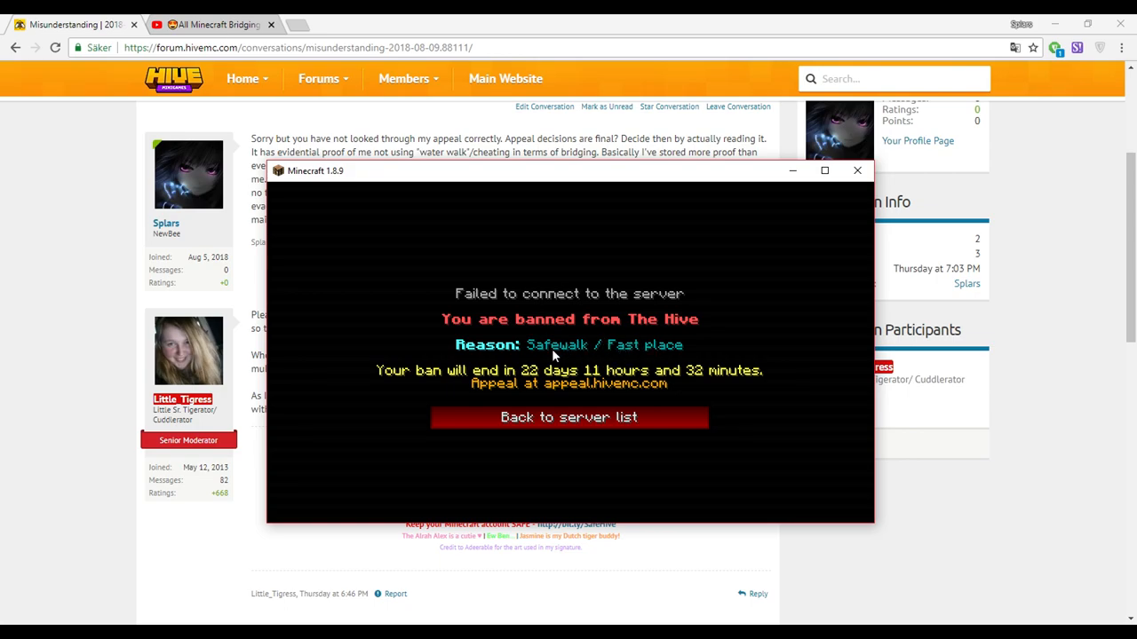
left_click(856, 171)
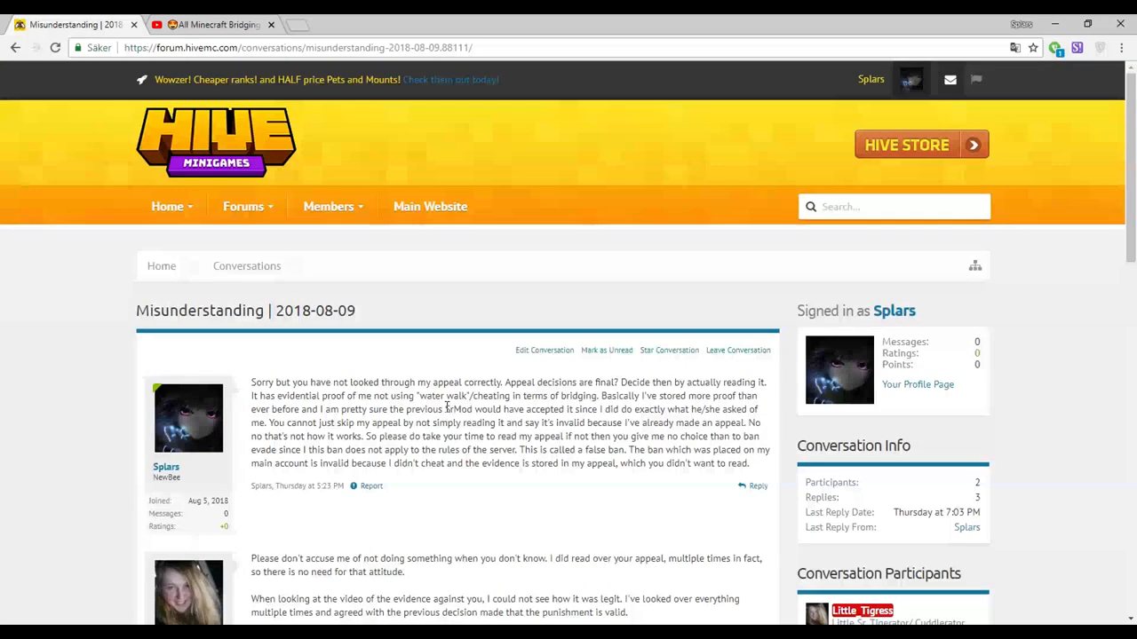
scroll("down", 3)
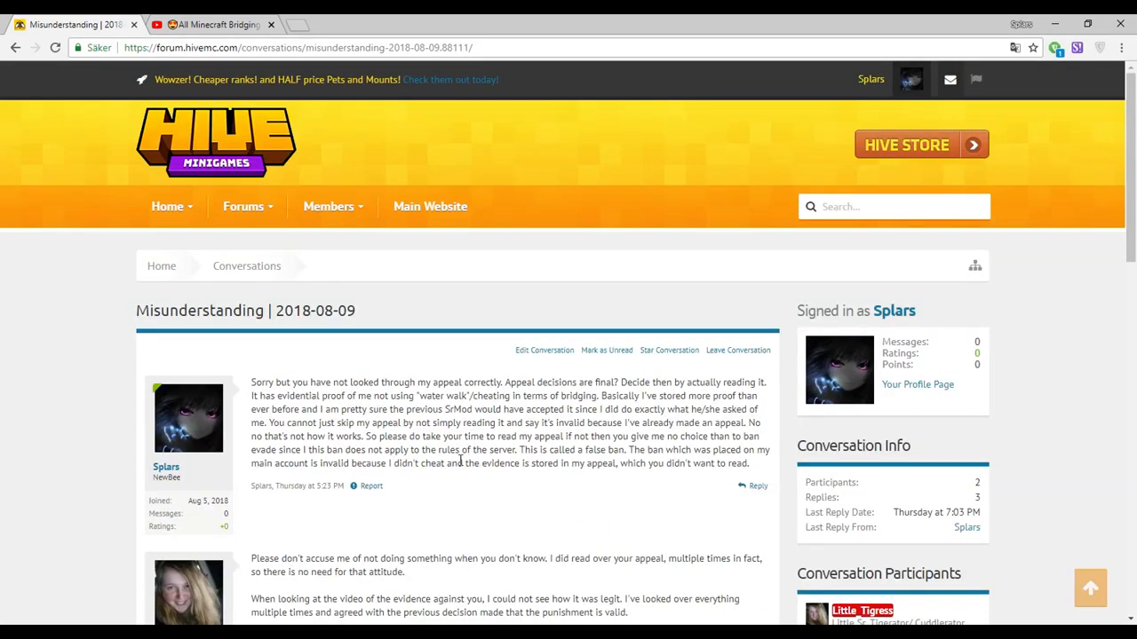
mouse_move(306, 394)
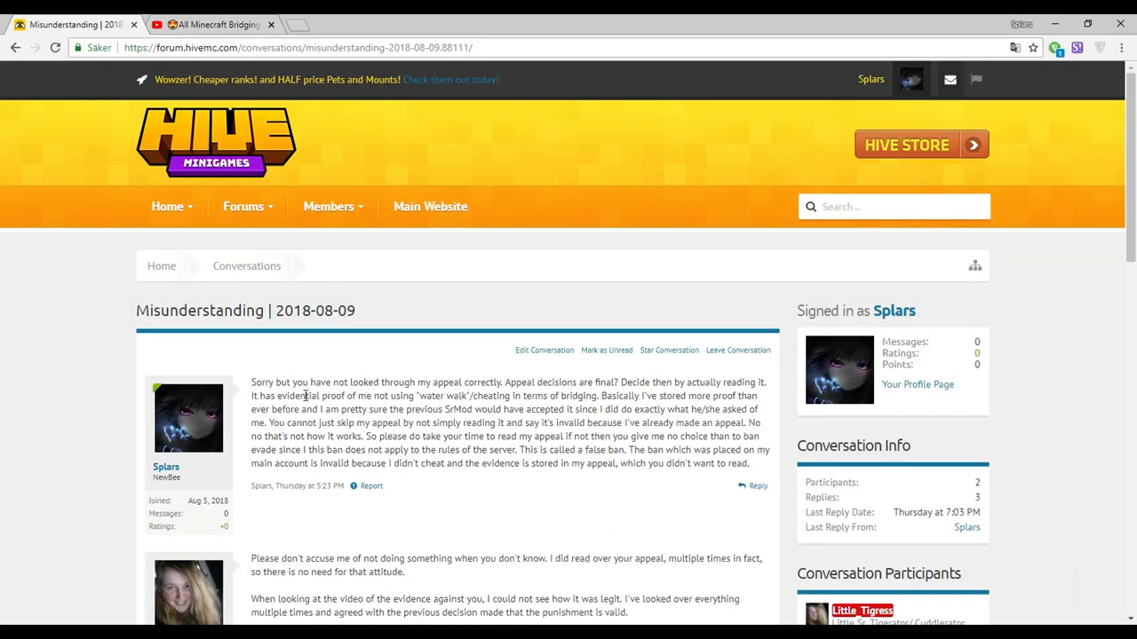
scroll("down", 3)
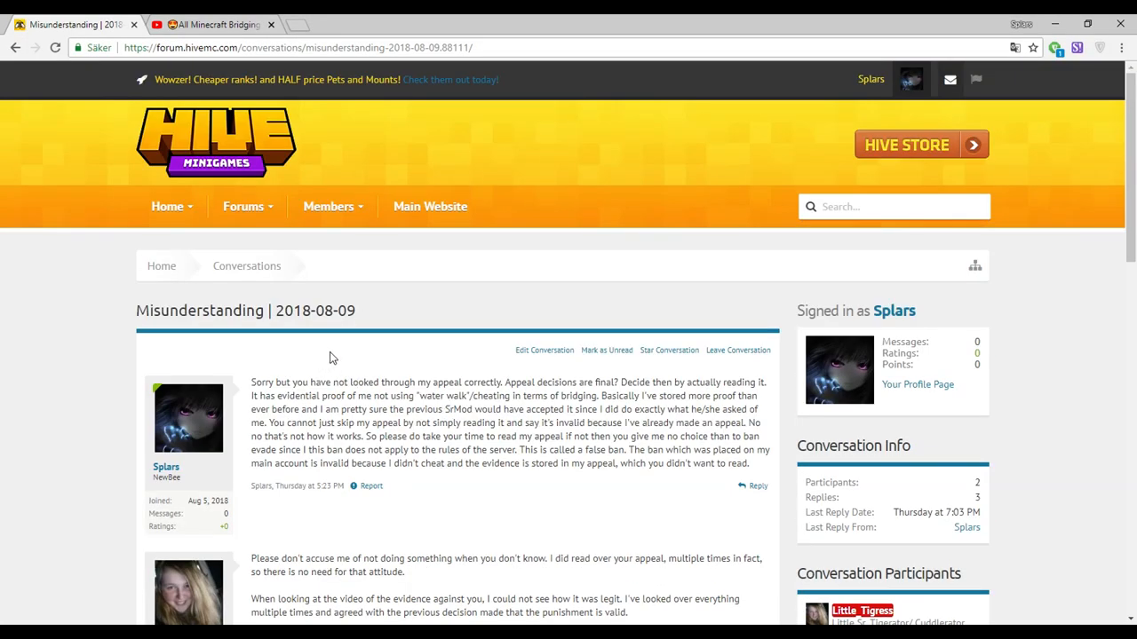
scroll("down", 3)
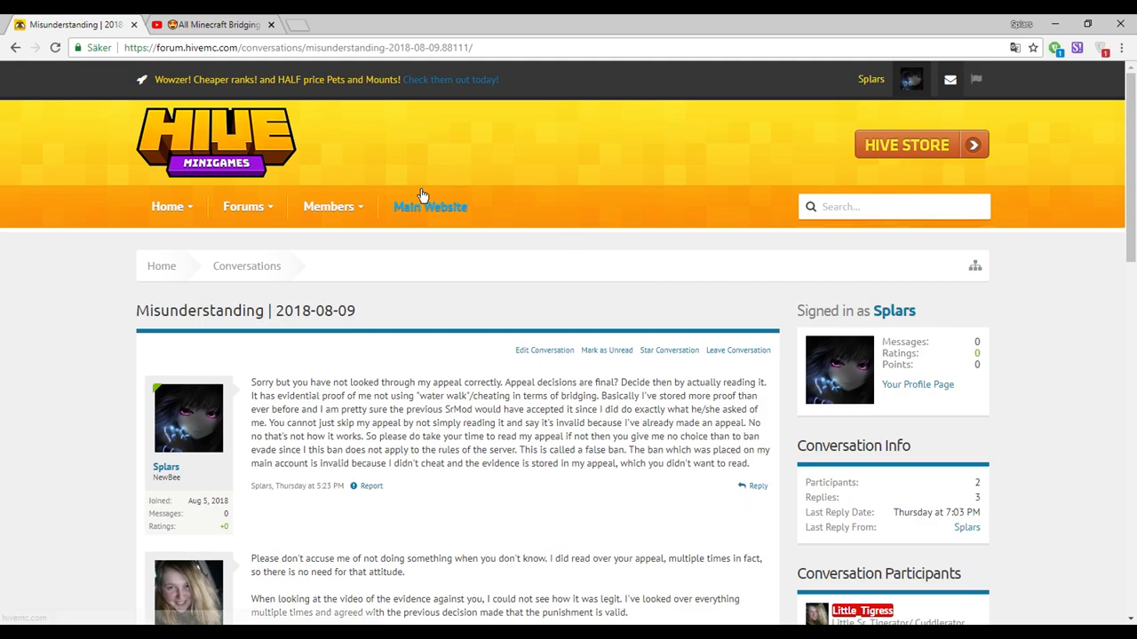
mouse_move(186, 97)
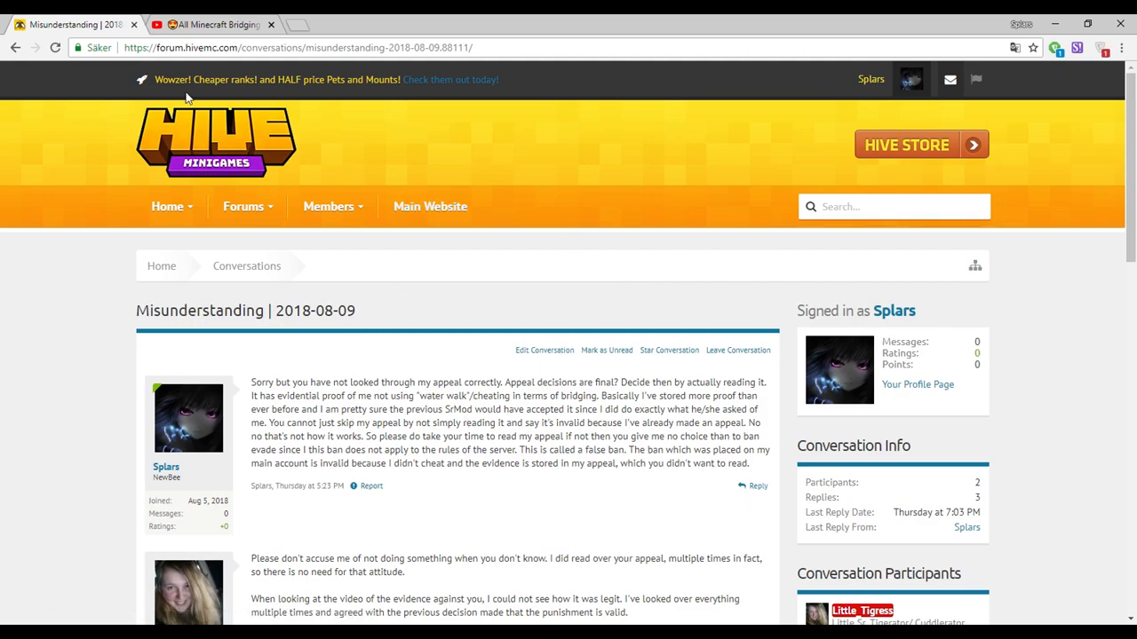
mouse_move(316, 453)
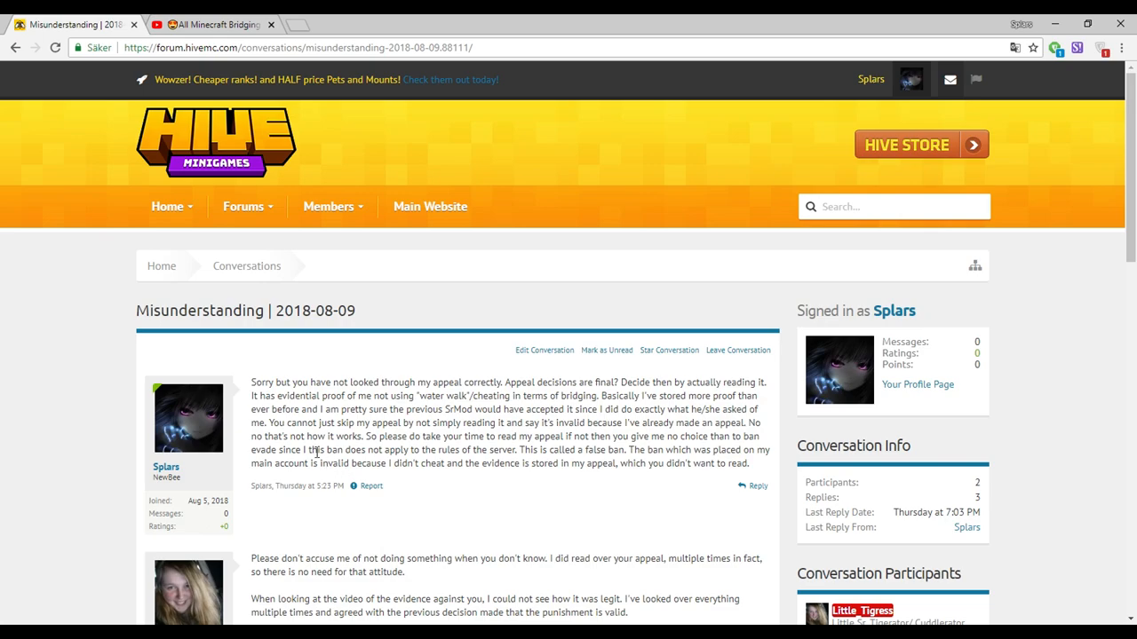